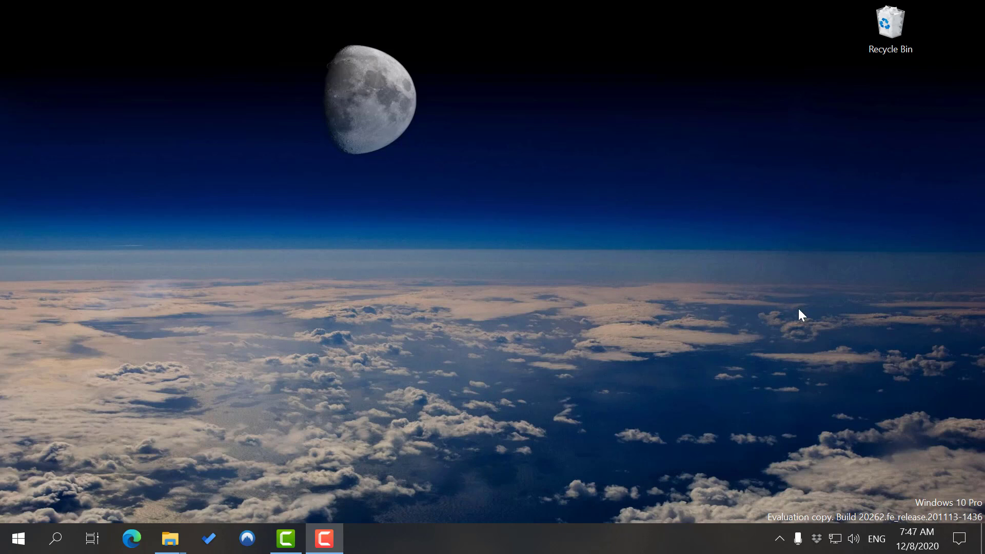
mouse_move(796, 447)
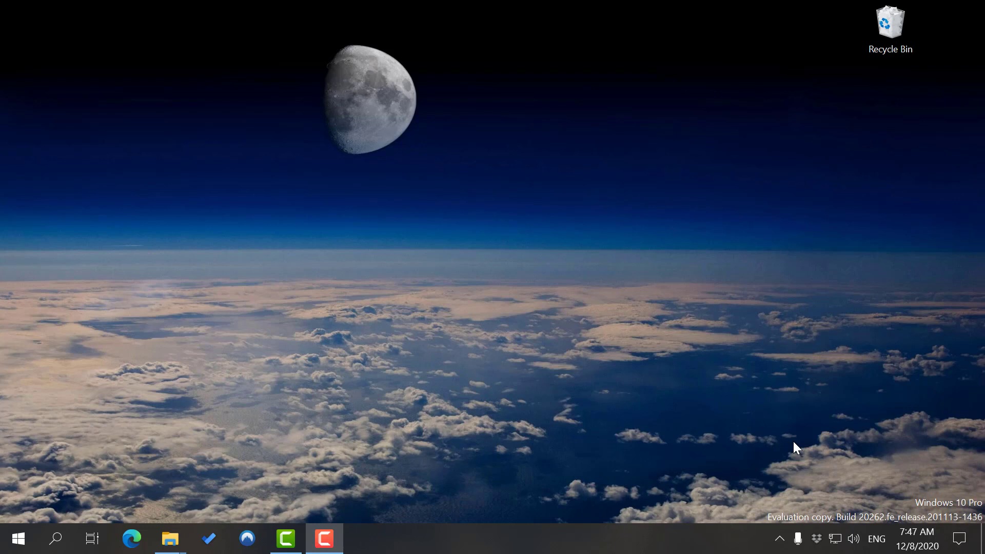
mouse_move(872, 417)
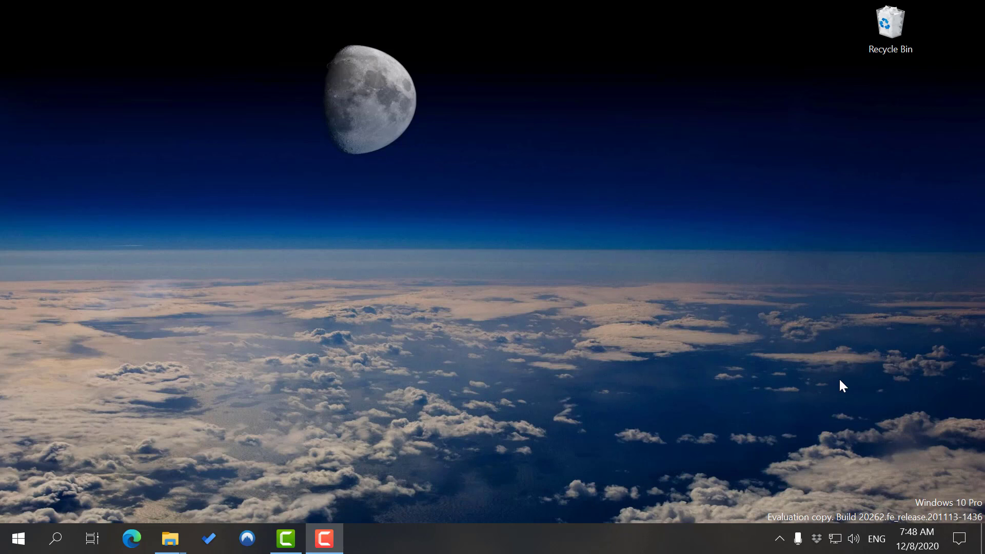
mouse_move(791, 358)
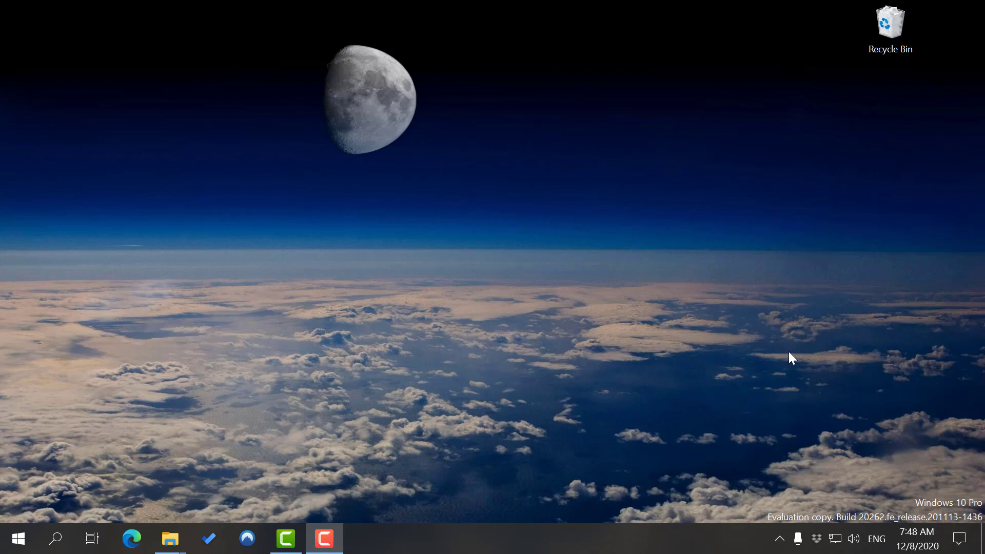
mouse_move(640, 243)
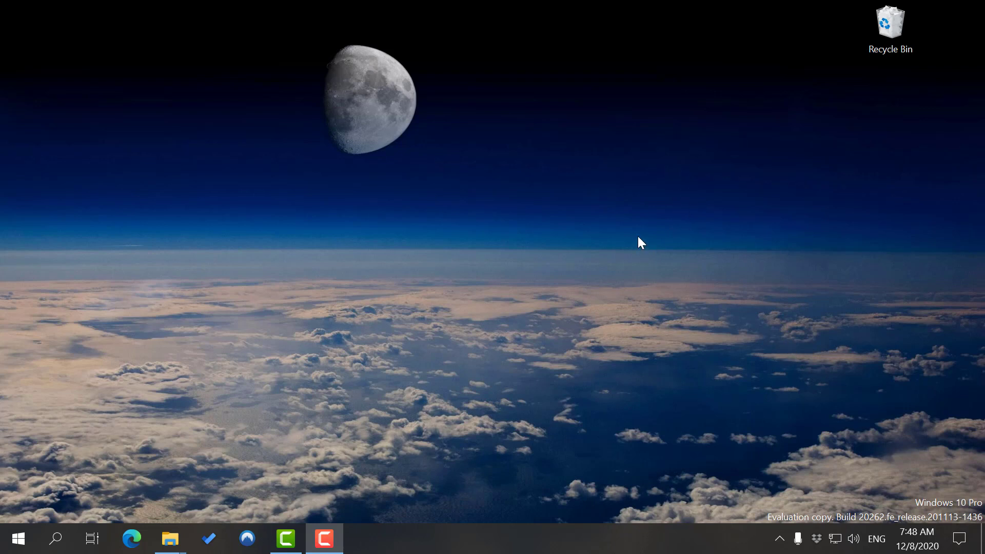
mouse_move(495, 238)
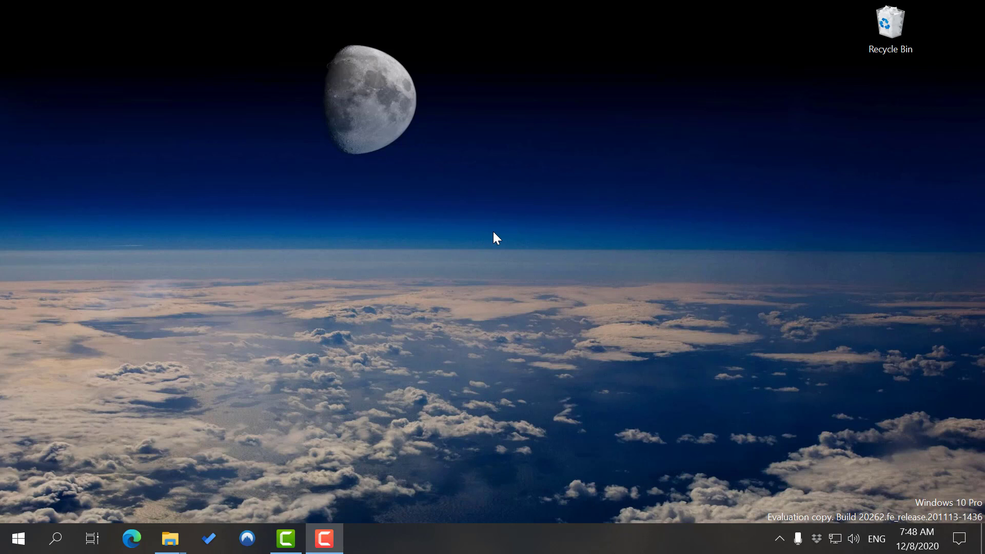
mouse_move(534, 225)
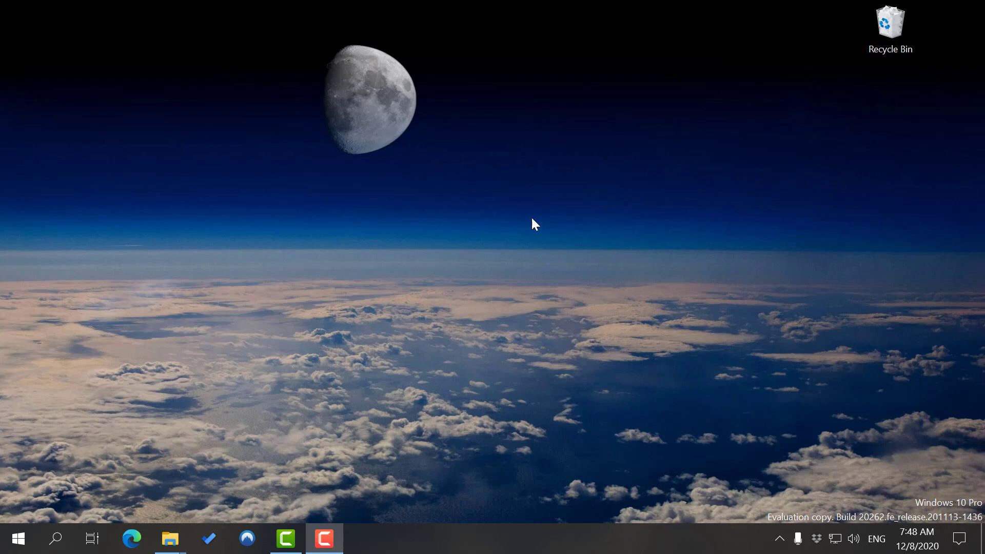
mouse_move(942, 539)
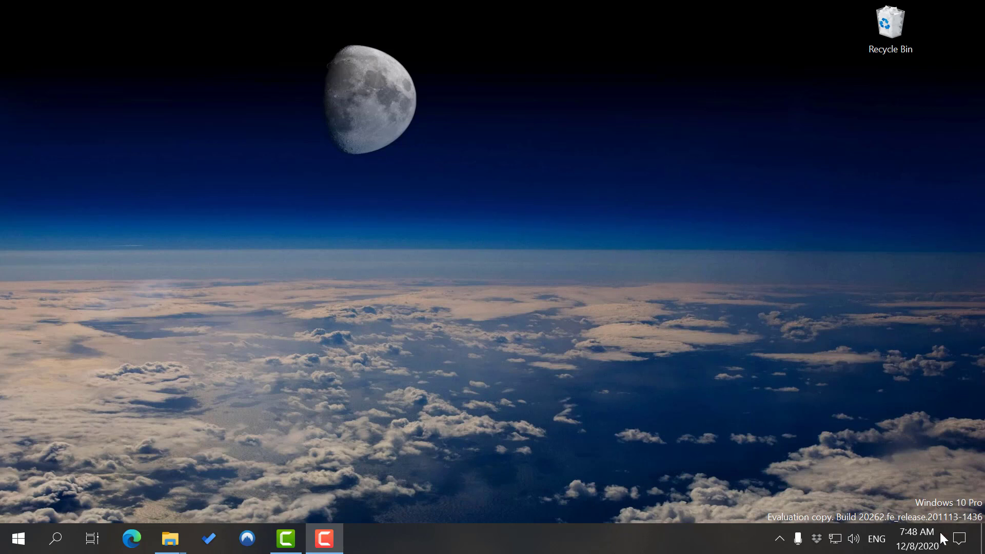
mouse_move(958, 539)
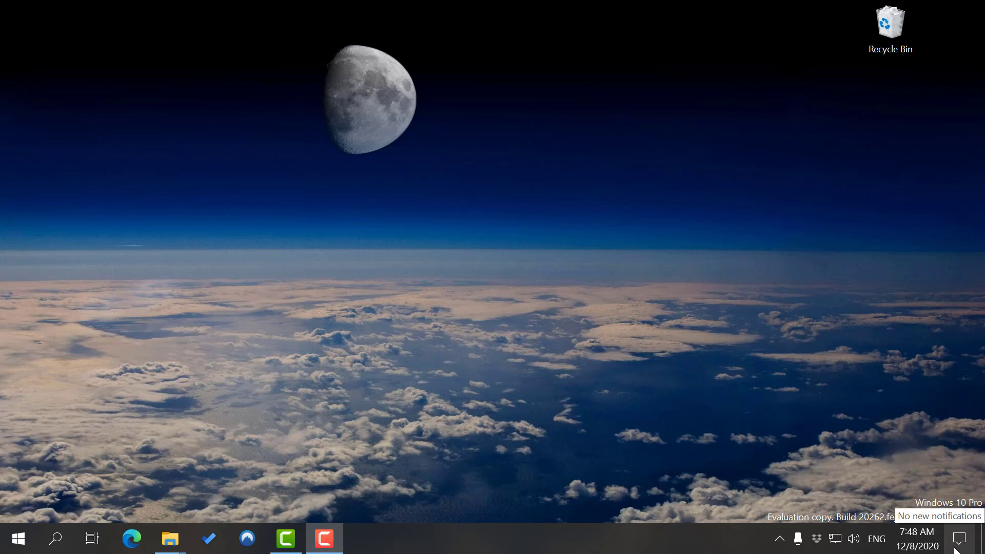
Launch the Windows Settings app from the Start menu to its home page.
left_click(960, 539)
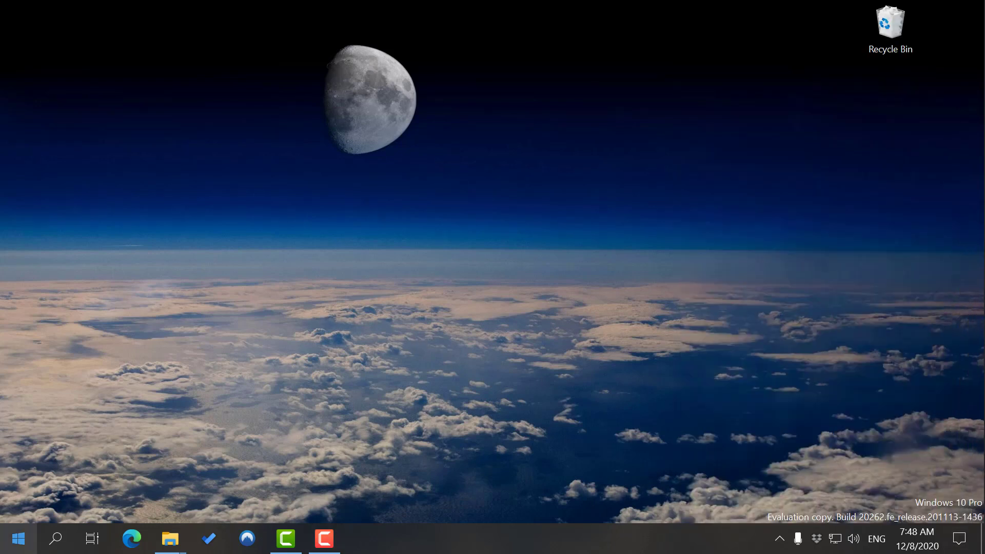
left_click(18, 538)
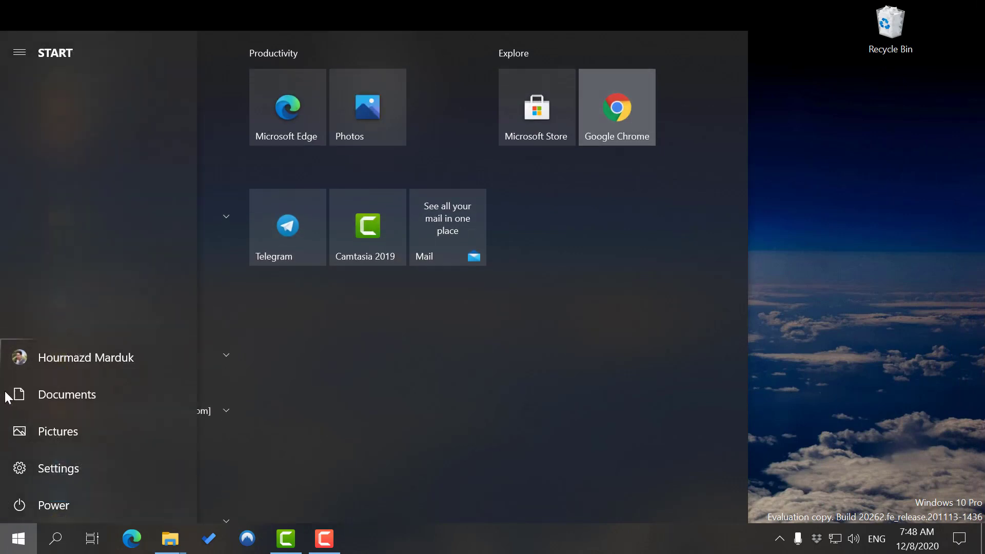
mouse_move(57, 469)
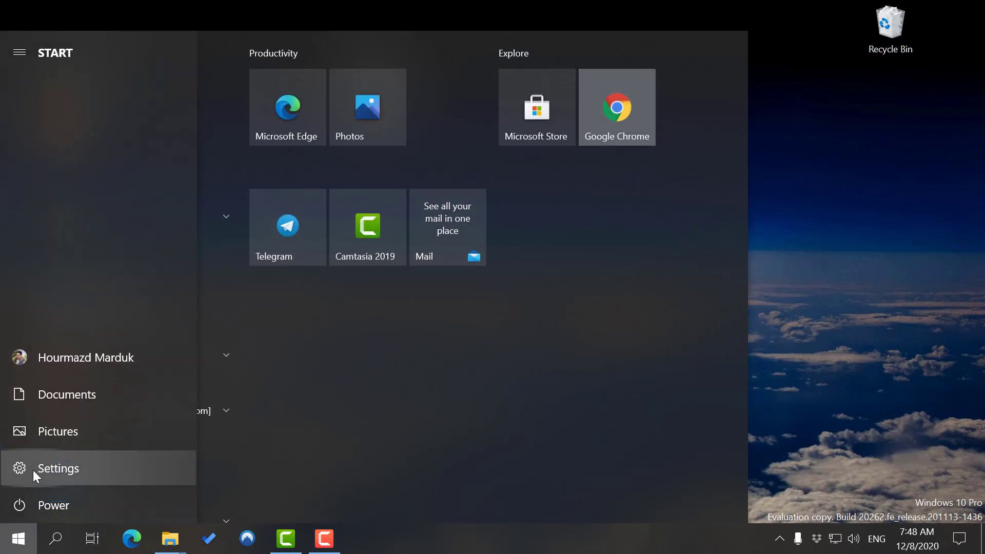
left_click(58, 467)
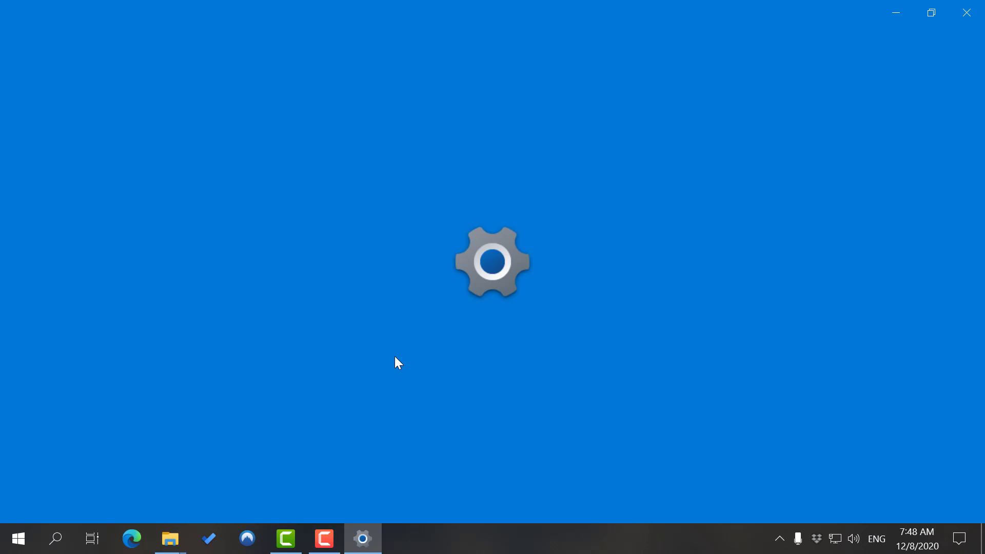
left_click(362, 538)
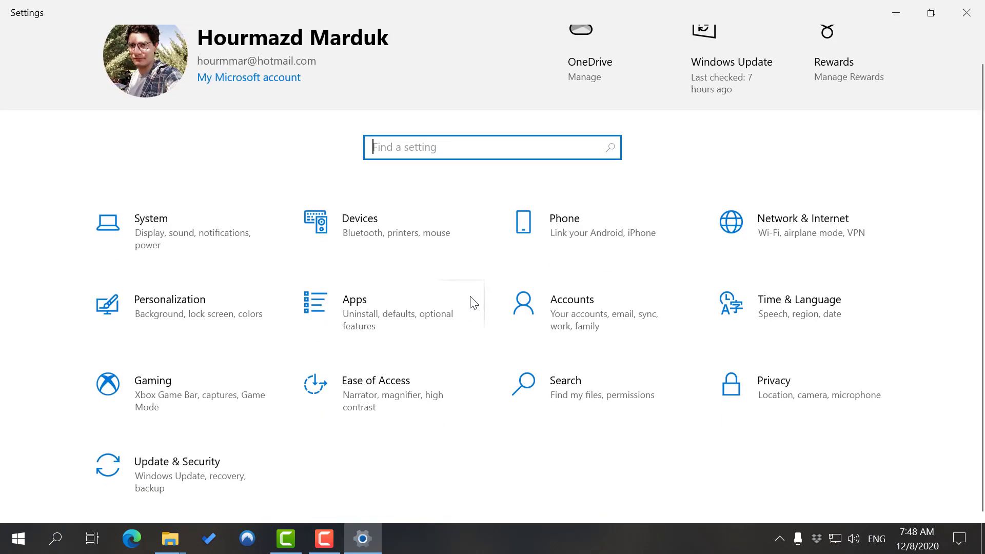
mouse_move(954, 237)
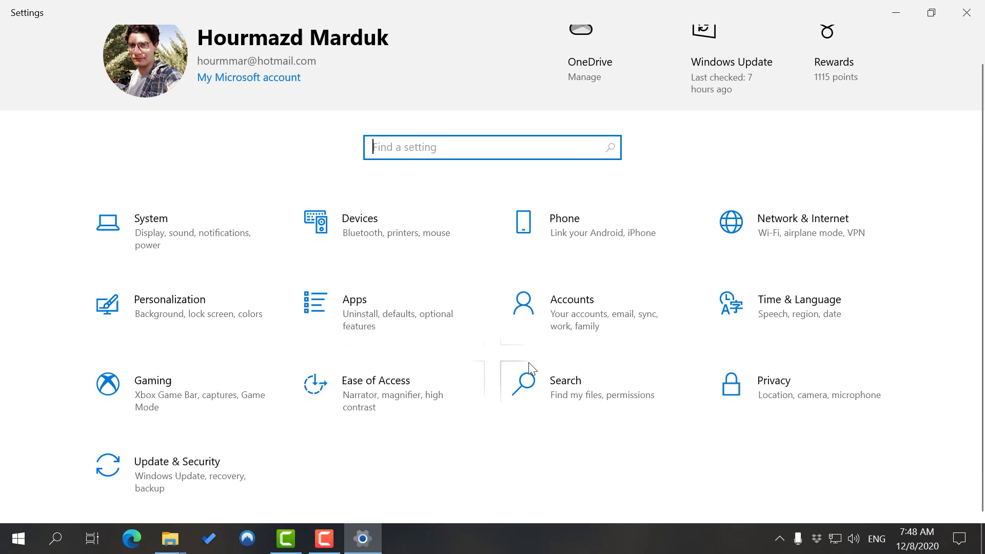
mouse_move(811, 323)
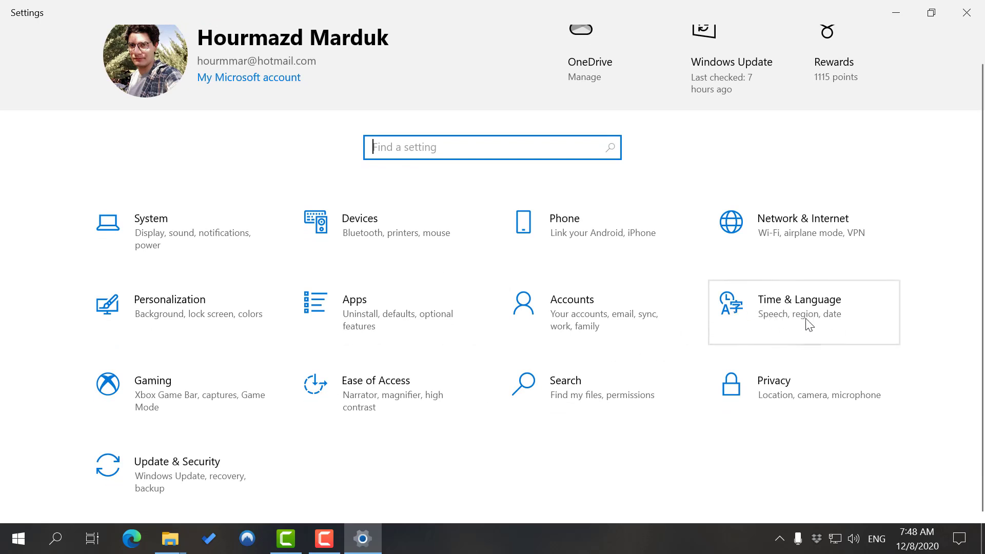
mouse_move(813, 324)
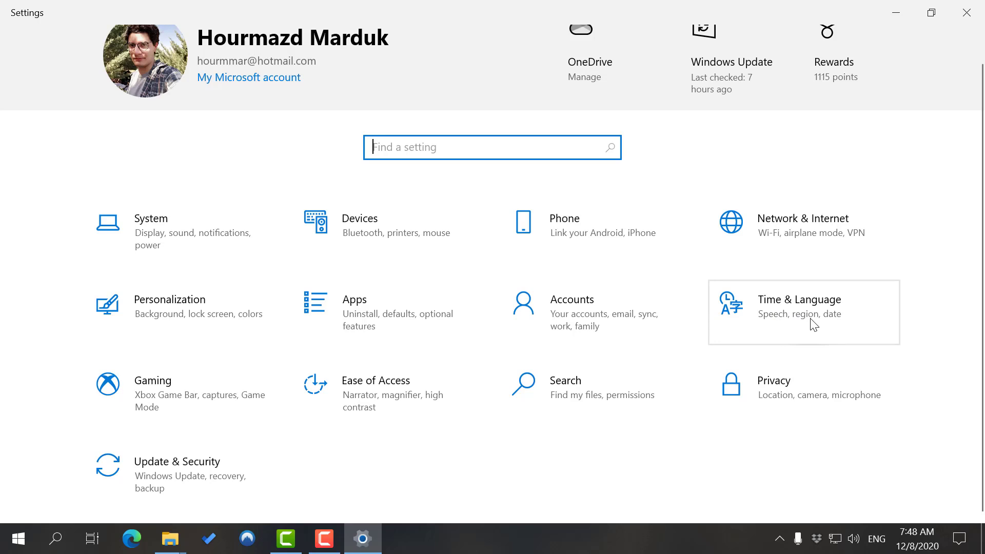
Go to Time & Language so the Date & time page with Baja California time zone shows.
left_click(800, 300)
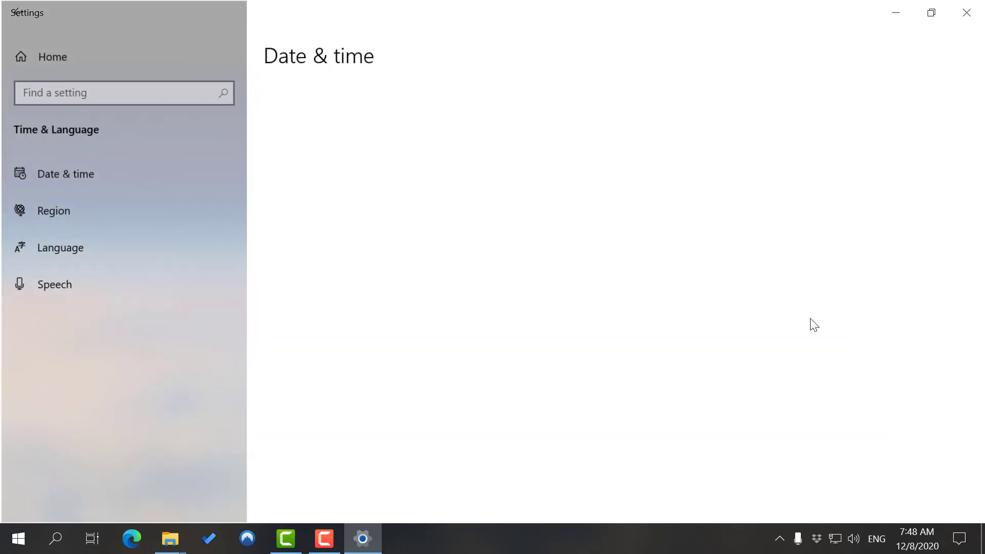
left_click(66, 174)
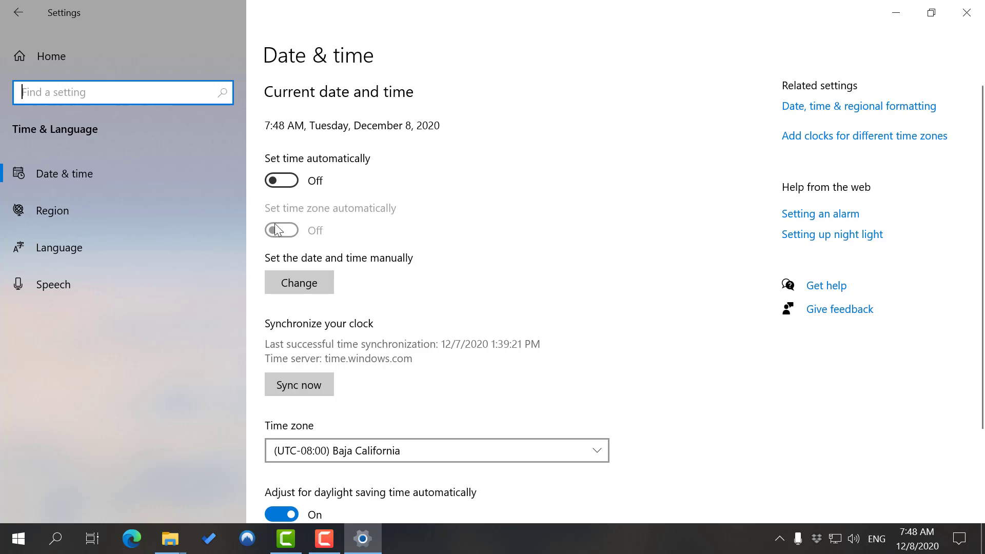
mouse_move(86, 317)
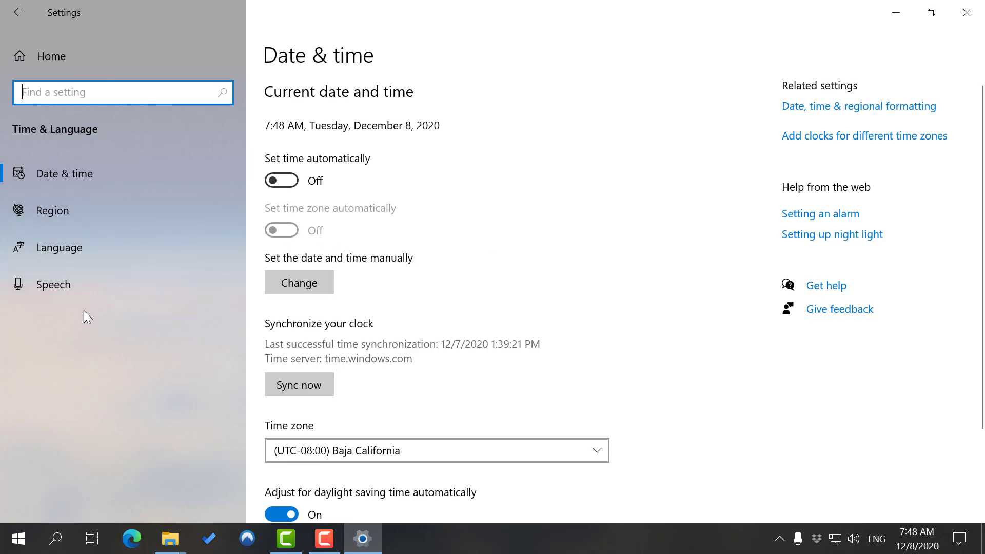
mouse_move(620, 151)
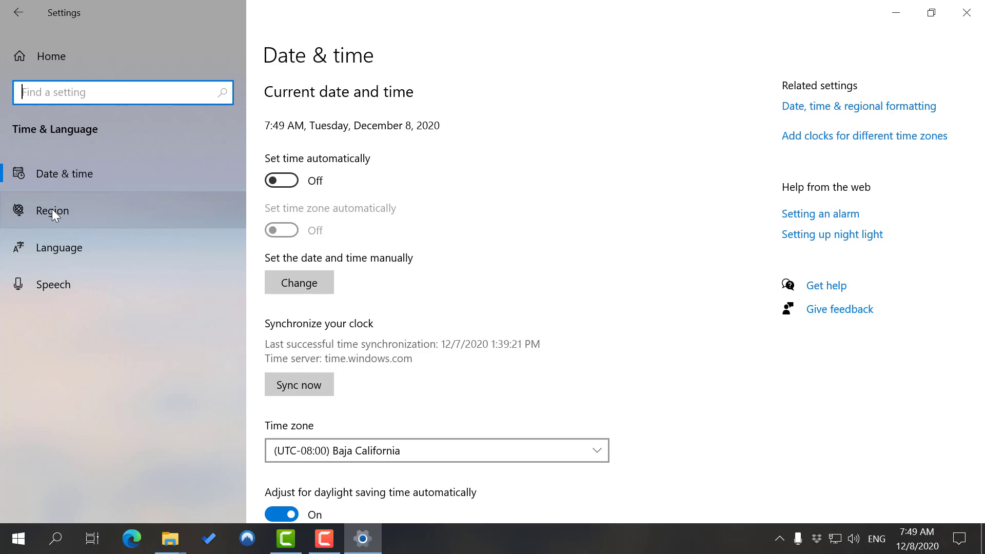
Switch to the Region page, keep United States as country, and scroll to Change data formats.
left_click(52, 210)
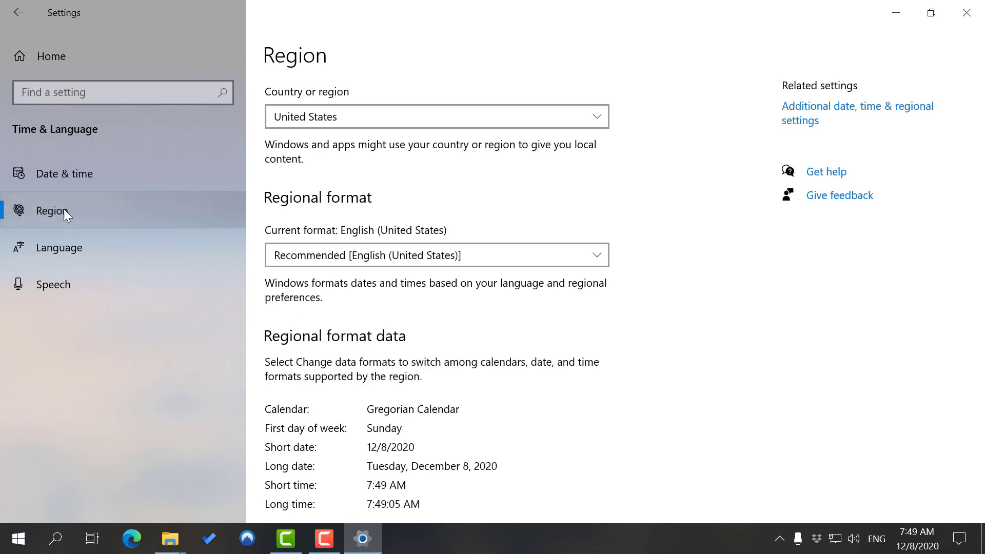
mouse_move(602, 113)
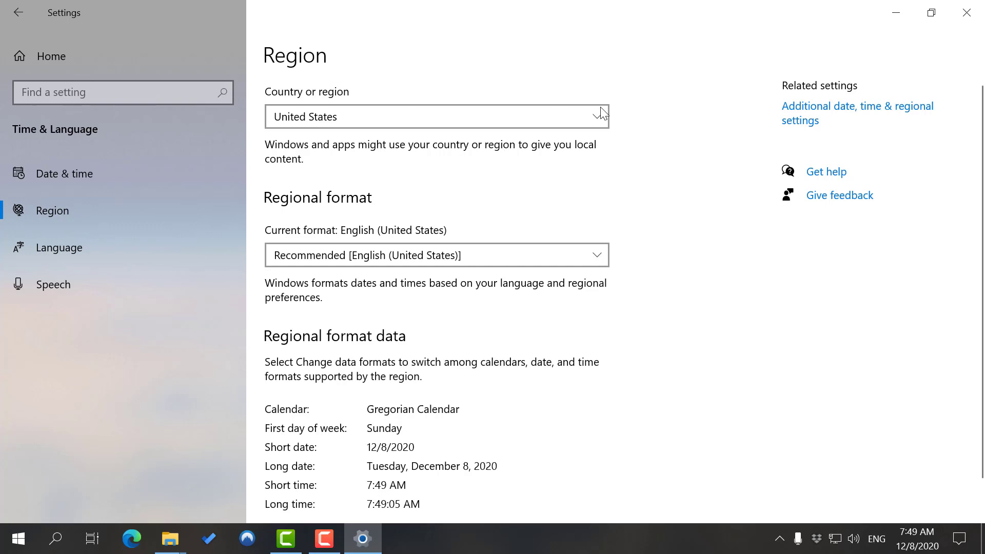
left_click(436, 116)
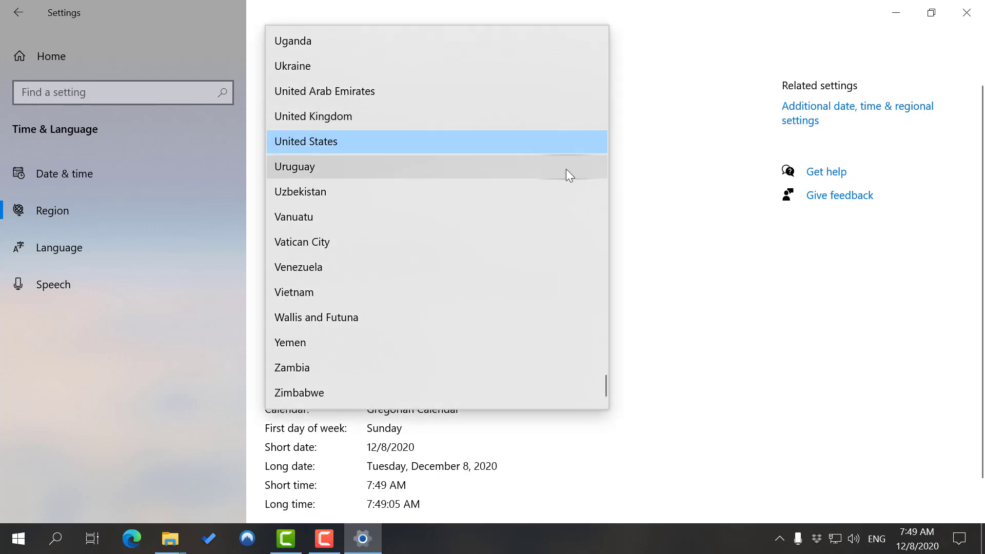
left_click(306, 141)
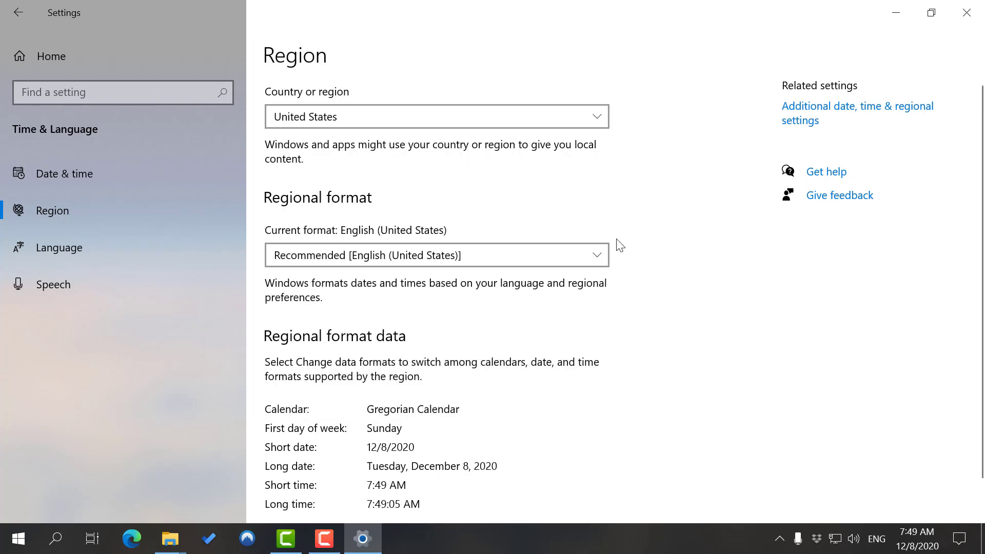
scroll("down", 3)
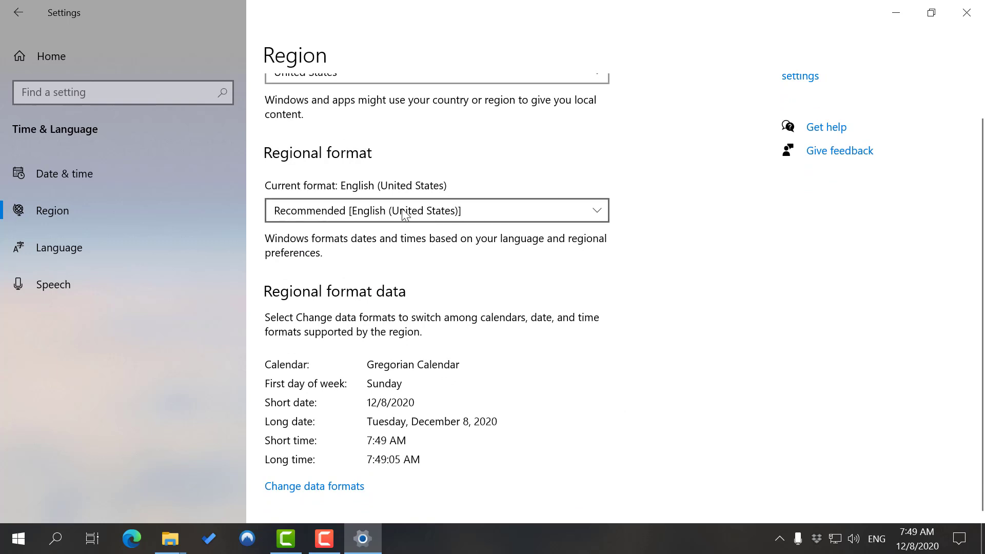
mouse_move(479, 222)
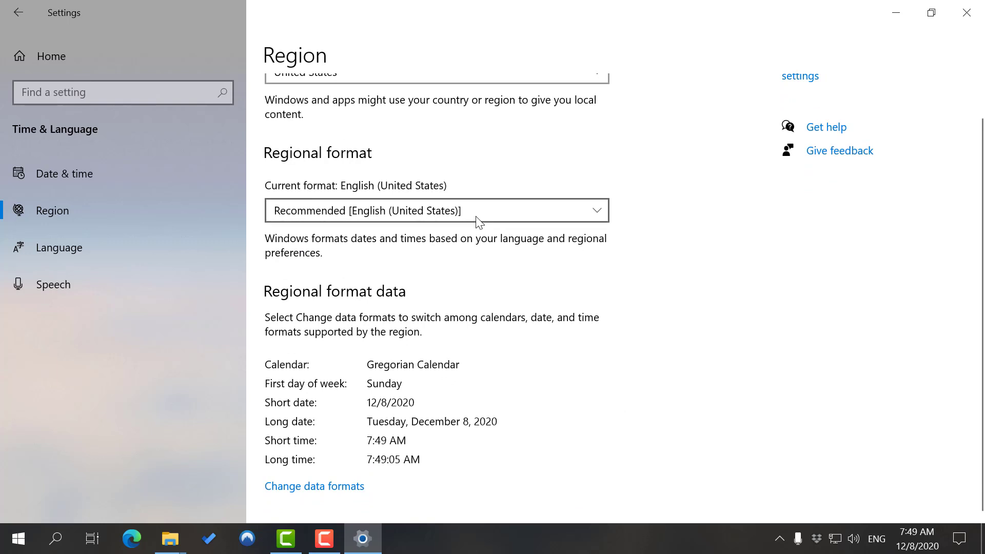
mouse_move(684, 187)
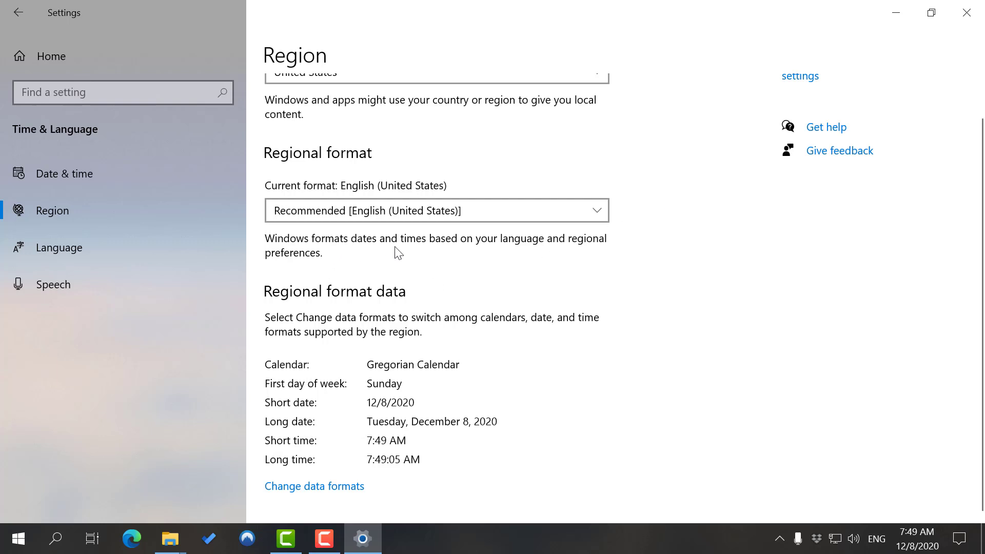
mouse_move(312, 246)
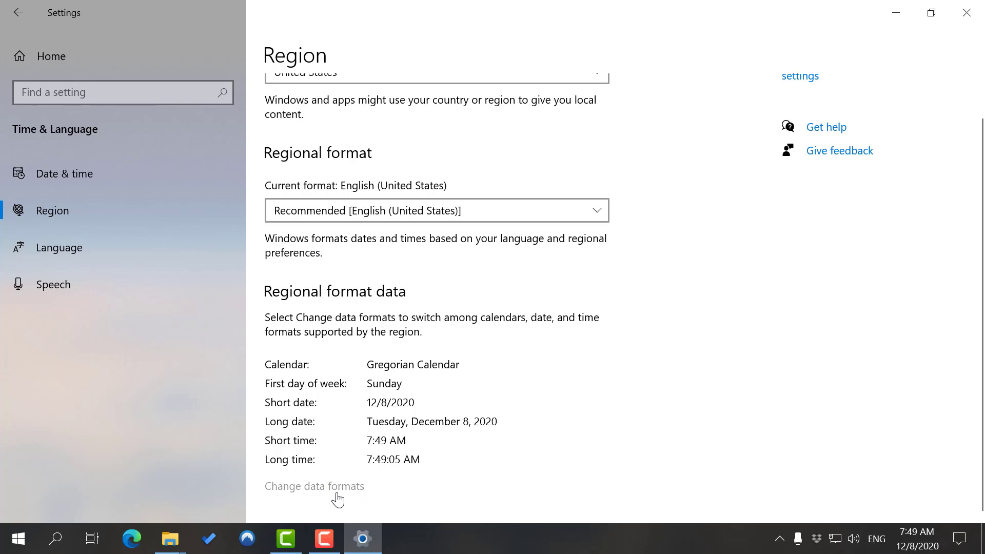
On Change data formats, keep short date 4/5/2017 and Sunday as first day of week.
left_click(314, 485)
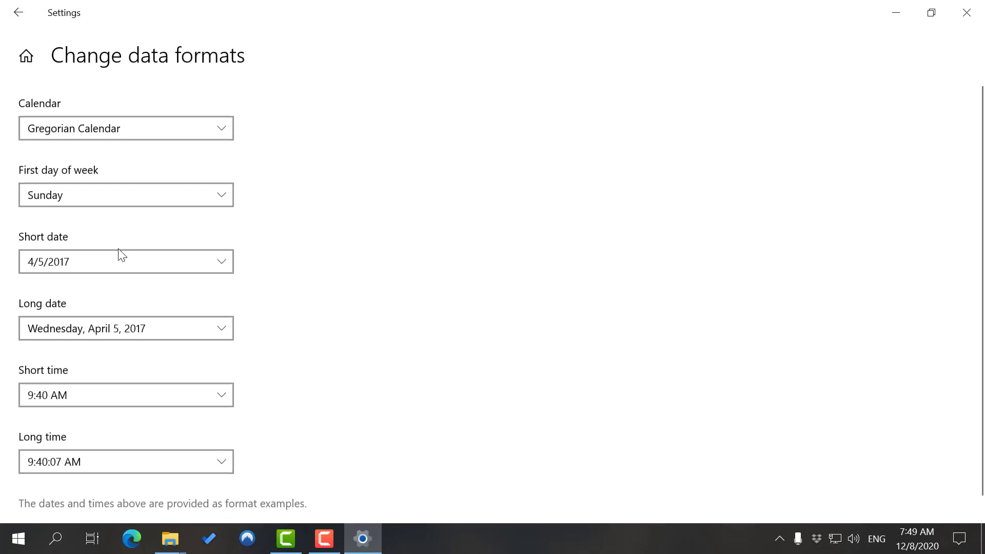
left_click(125, 128)
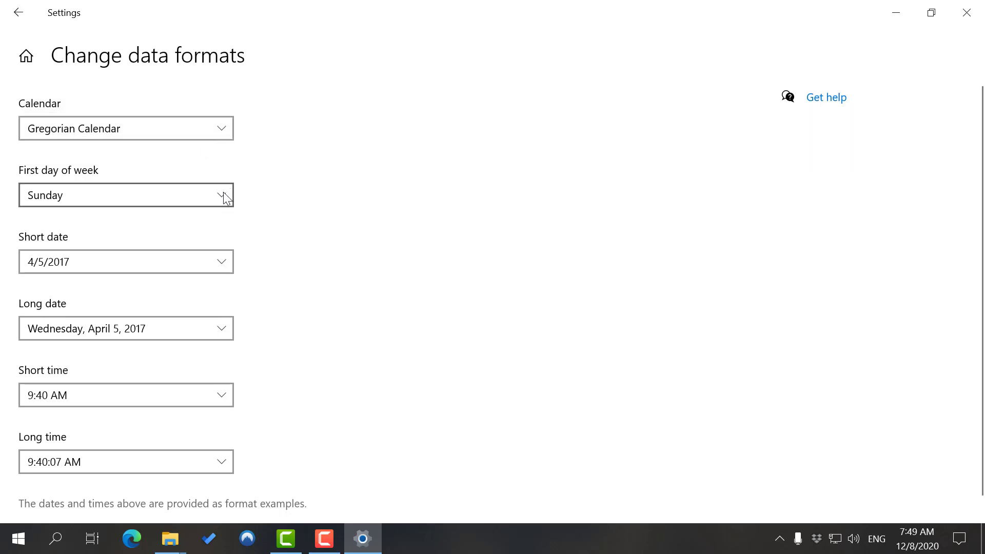
left_click(126, 262)
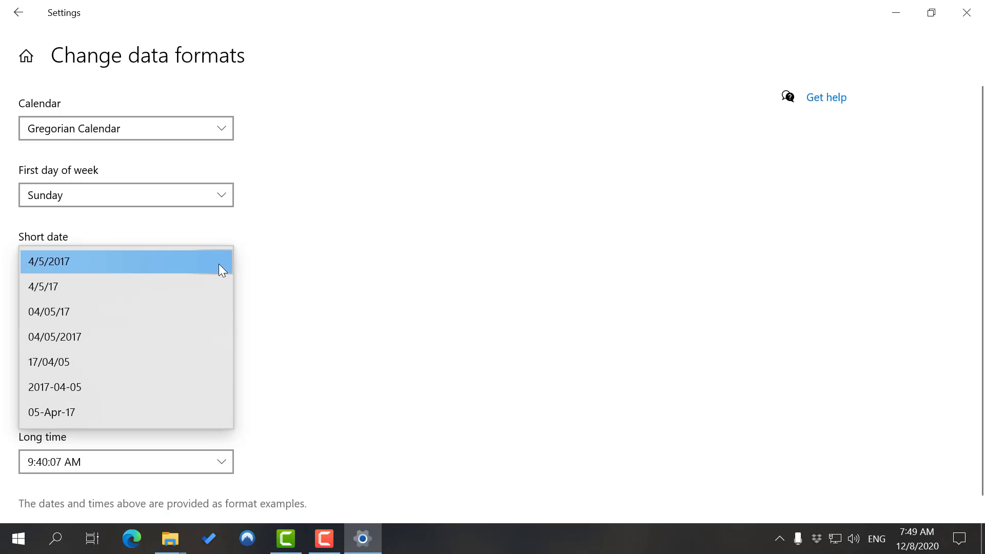
mouse_move(145, 312)
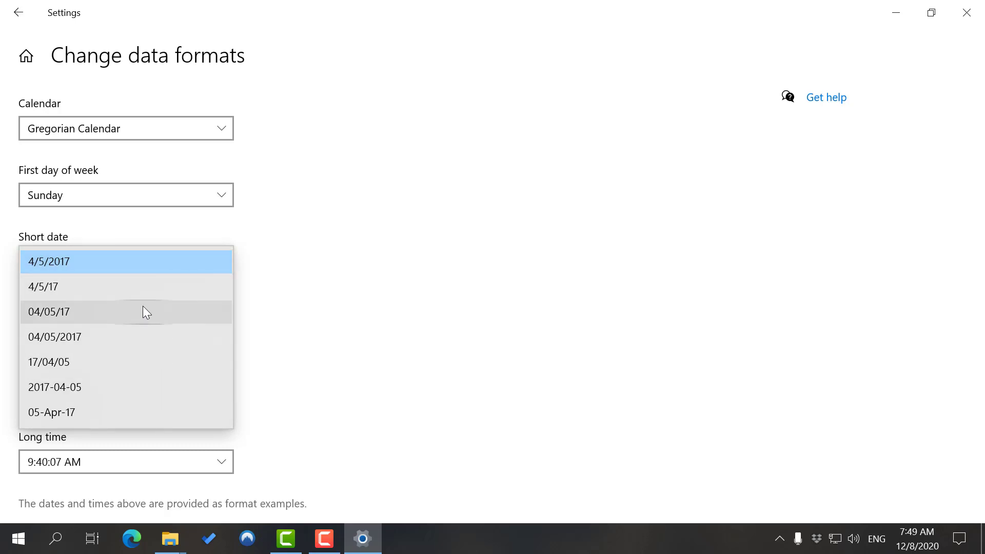
mouse_move(157, 362)
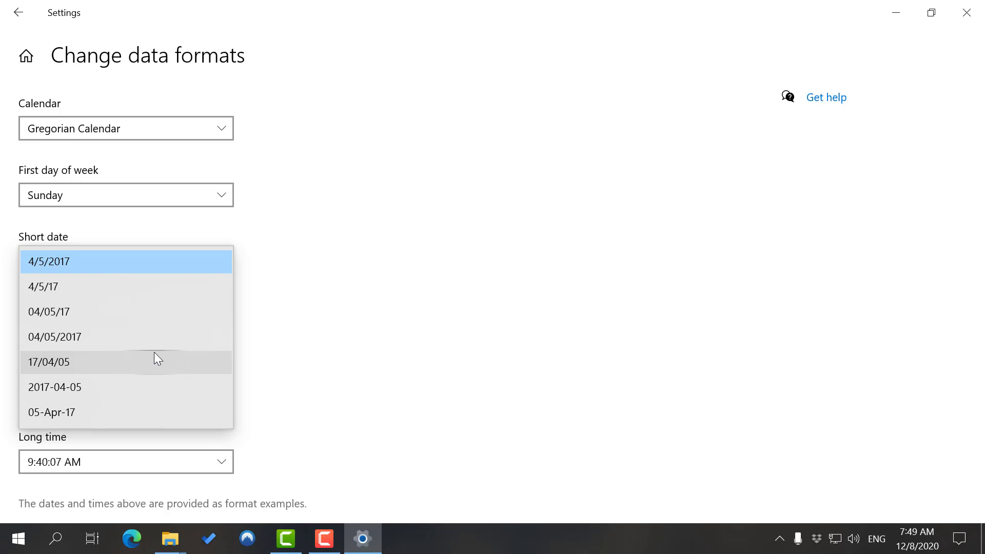
left_click(48, 262)
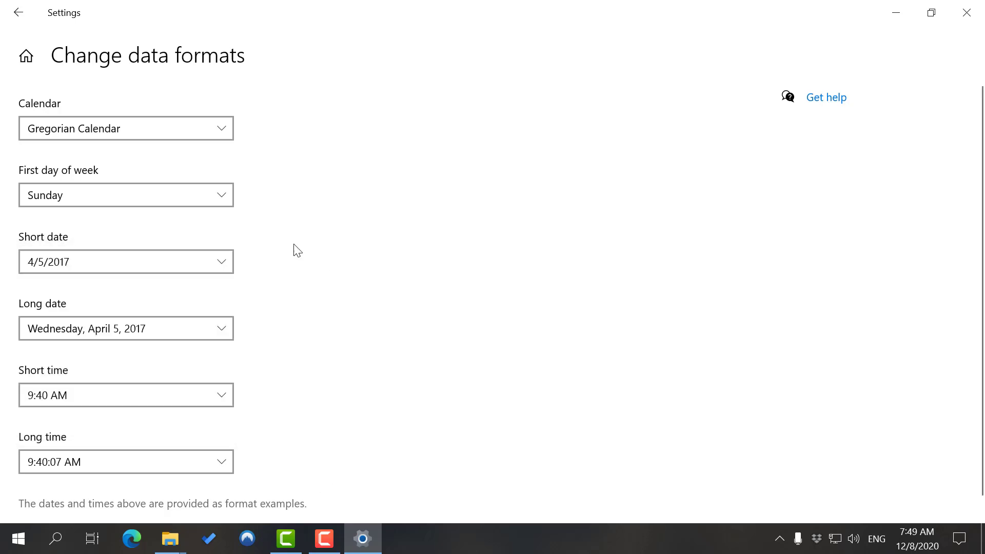
left_click(125, 195)
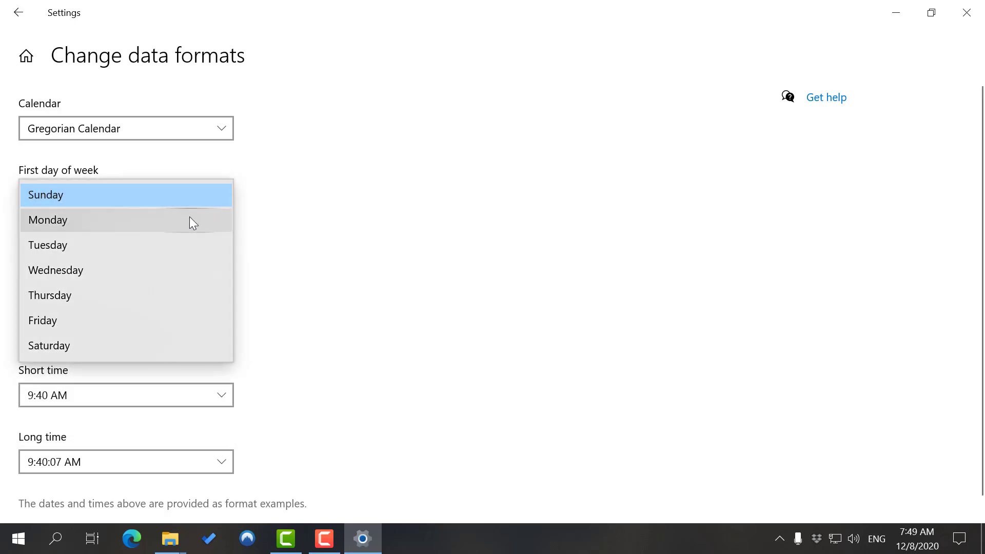
left_click(45, 195)
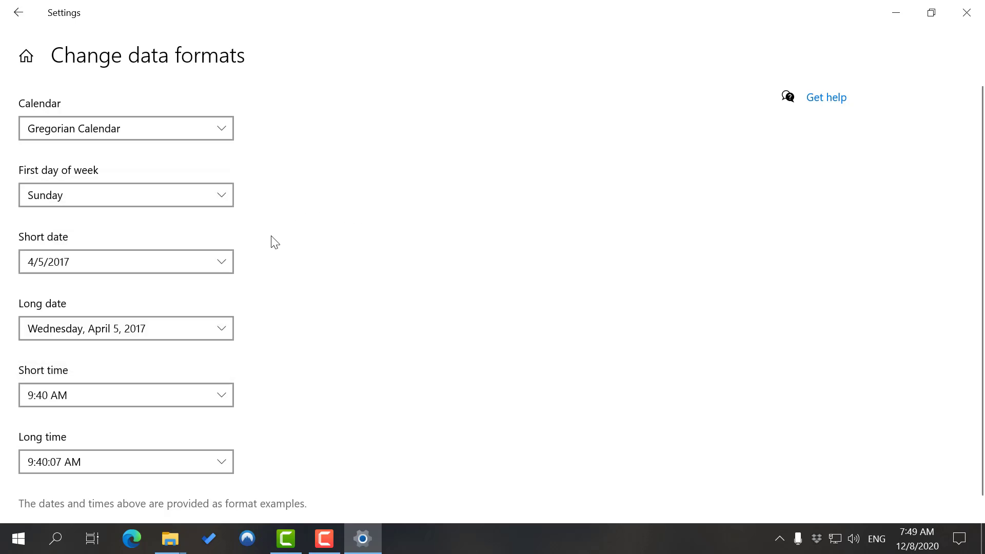
Keep the long date, 9:40 AM short time and 9:40:07 AM long time formats.
left_click(125, 328)
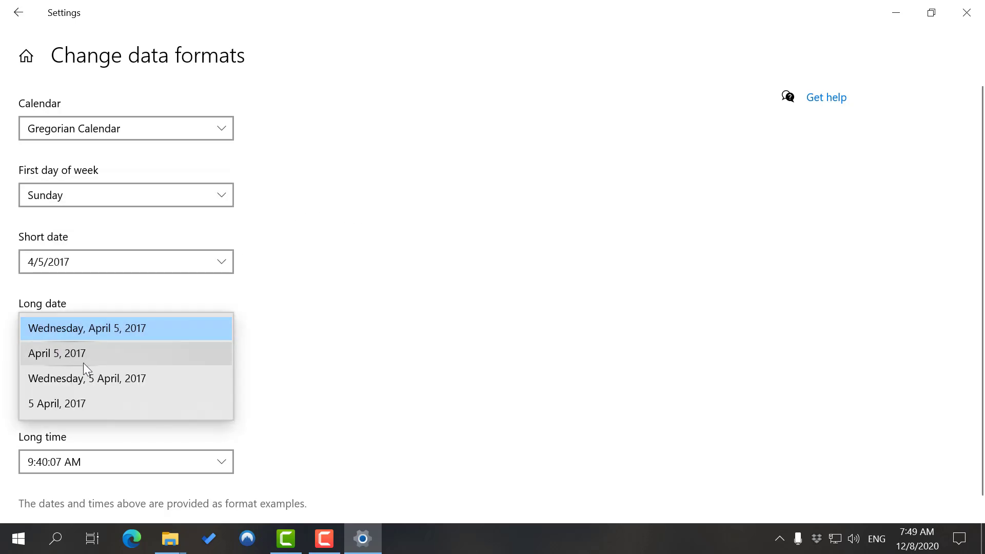
mouse_move(58, 367)
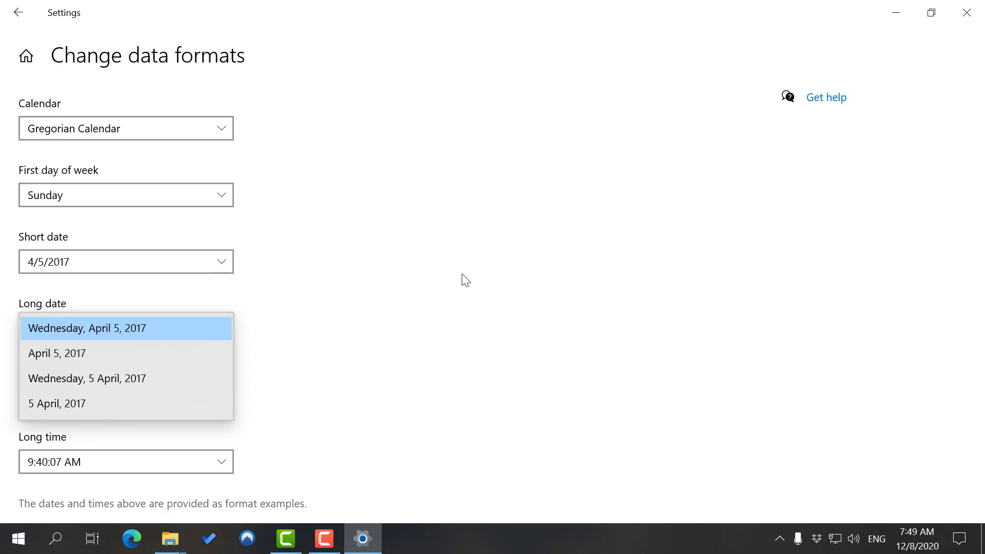
left_click(86, 328)
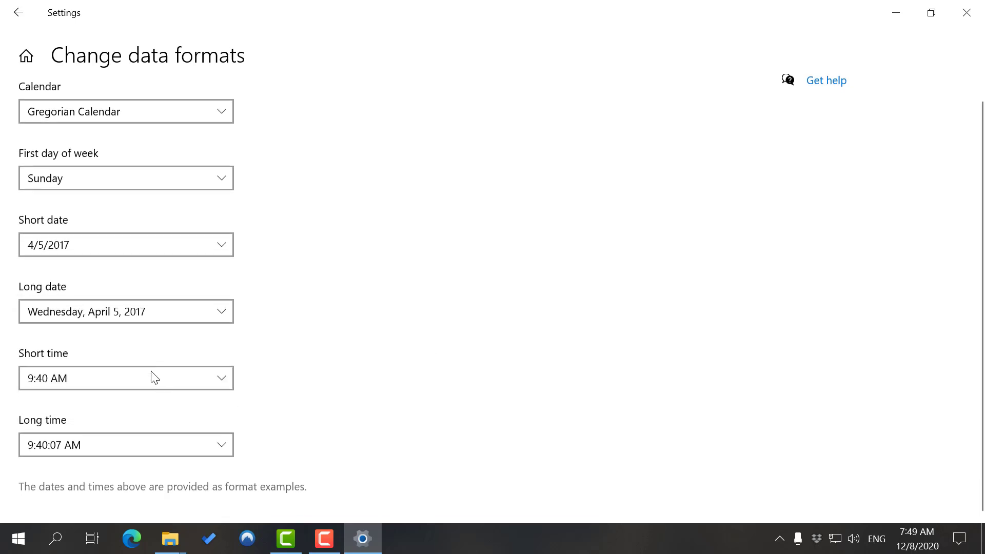
left_click(125, 377)
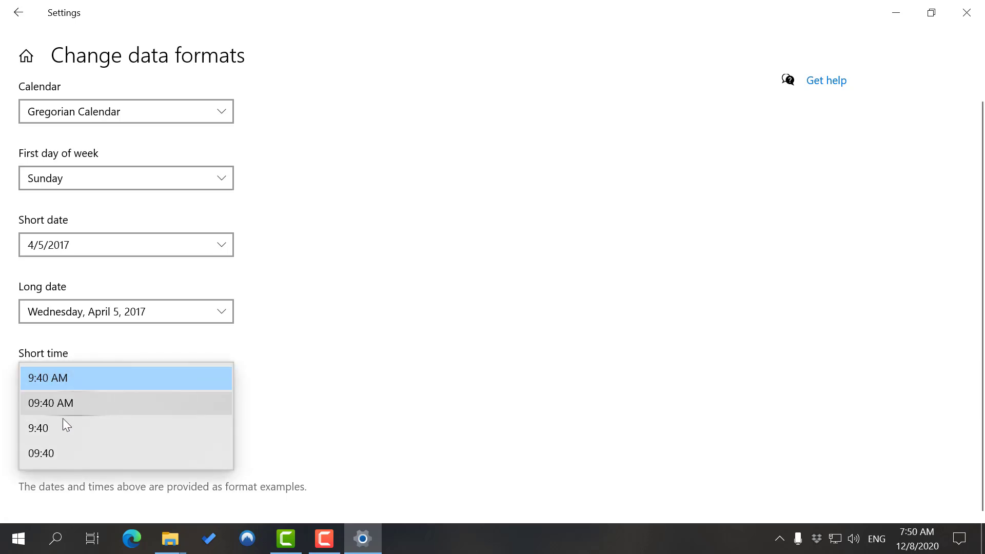
left_click(126, 377)
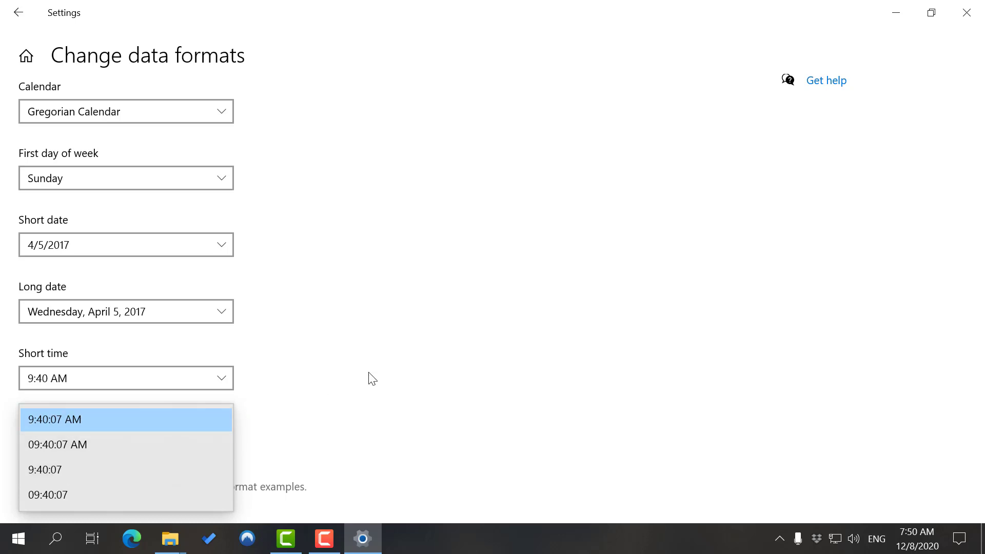
left_click(55, 419)
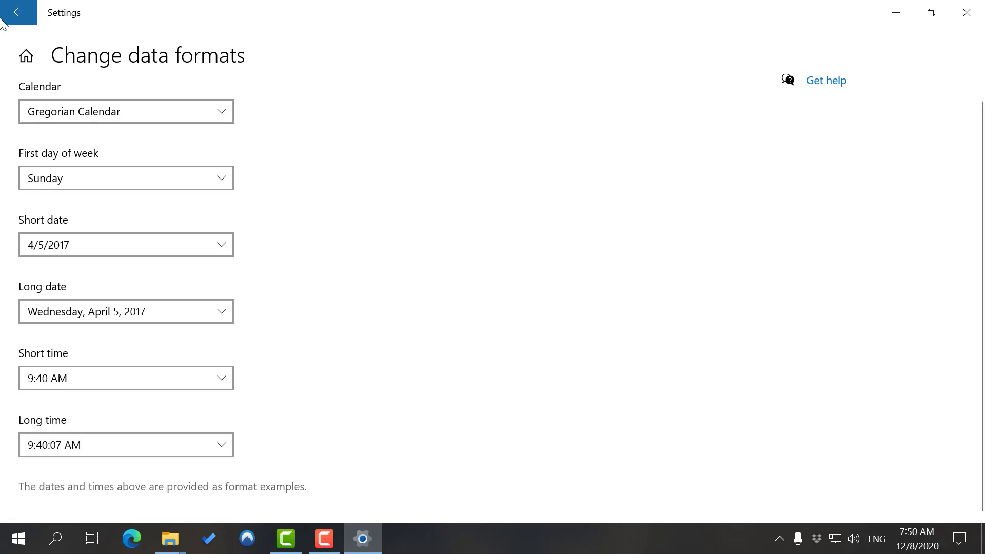
Return to the Region page with the back arrow.
left_click(17, 12)
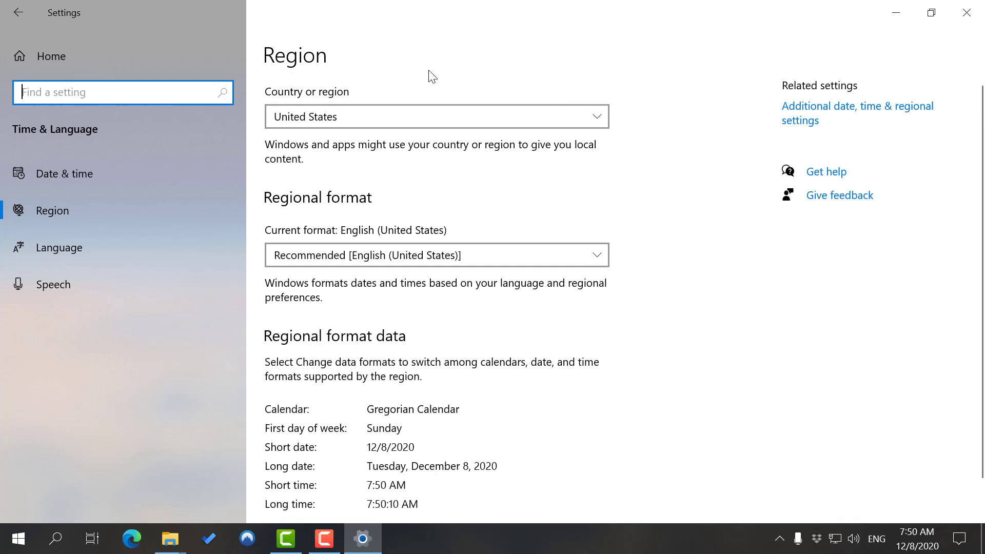
mouse_move(317, 155)
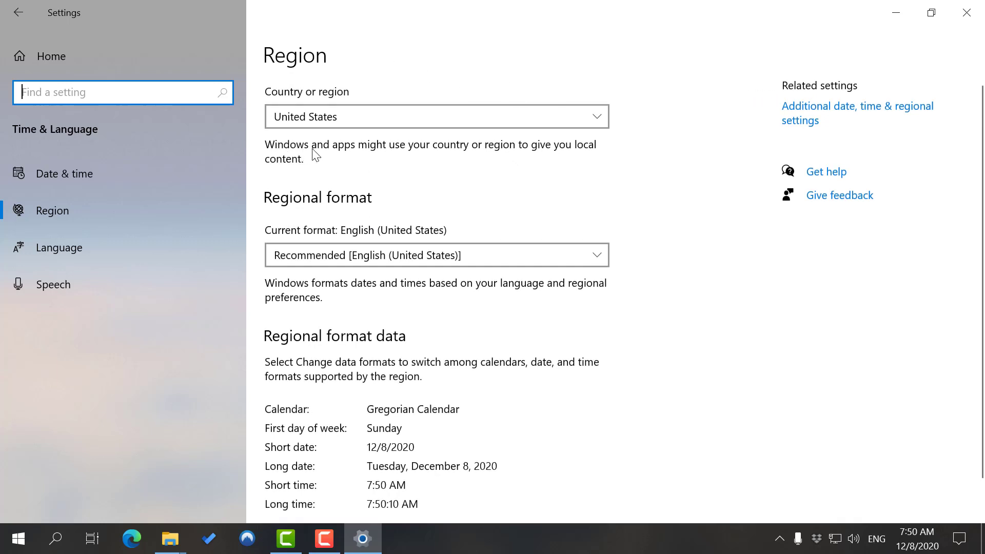
mouse_move(530, 164)
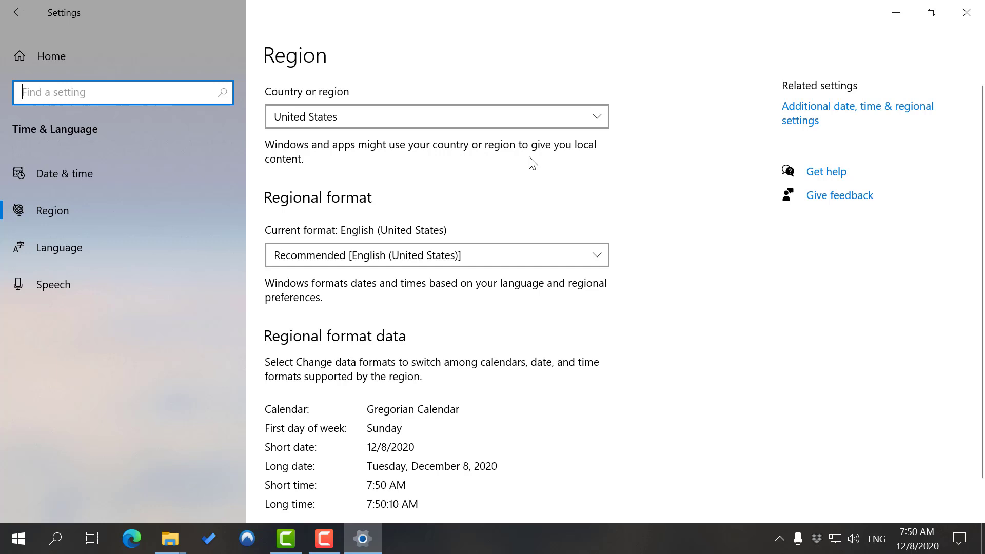
mouse_move(332, 178)
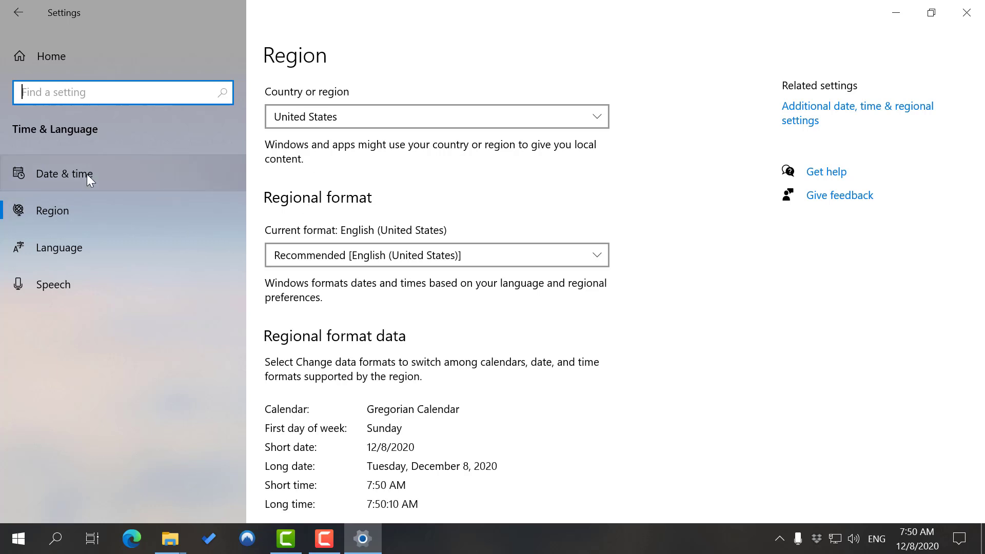
Return to the Date & time page and scroll down to the additional settings.
left_click(63, 173)
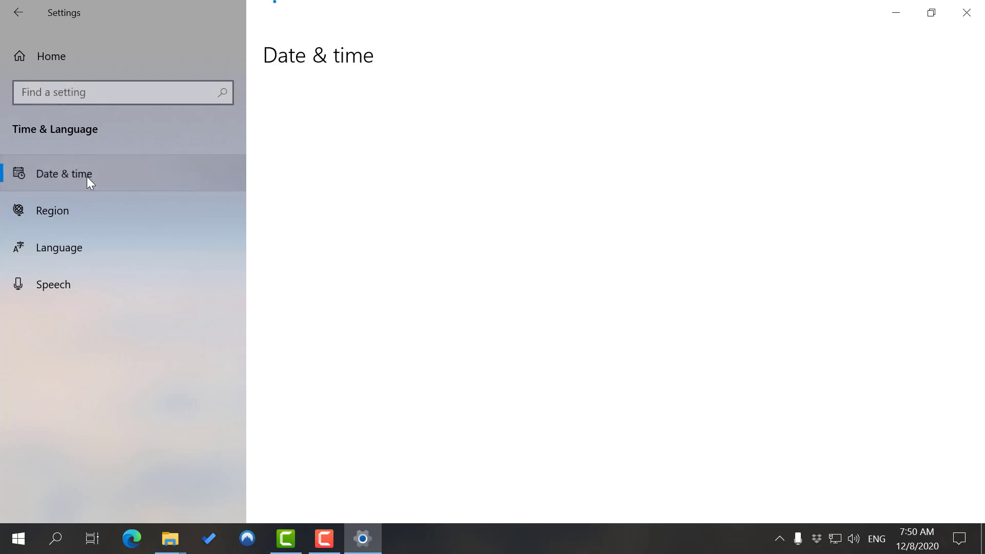
left_click(64, 173)
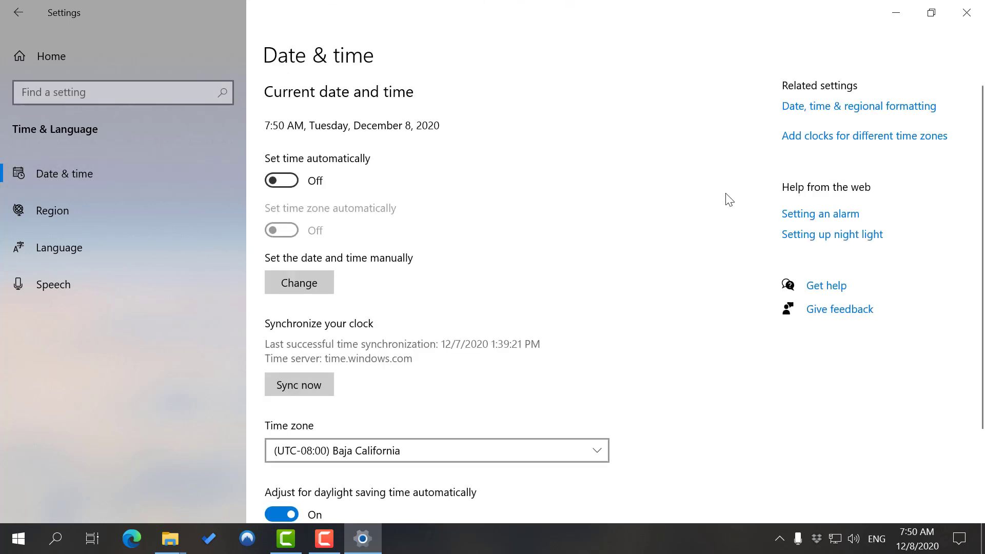
mouse_move(658, 175)
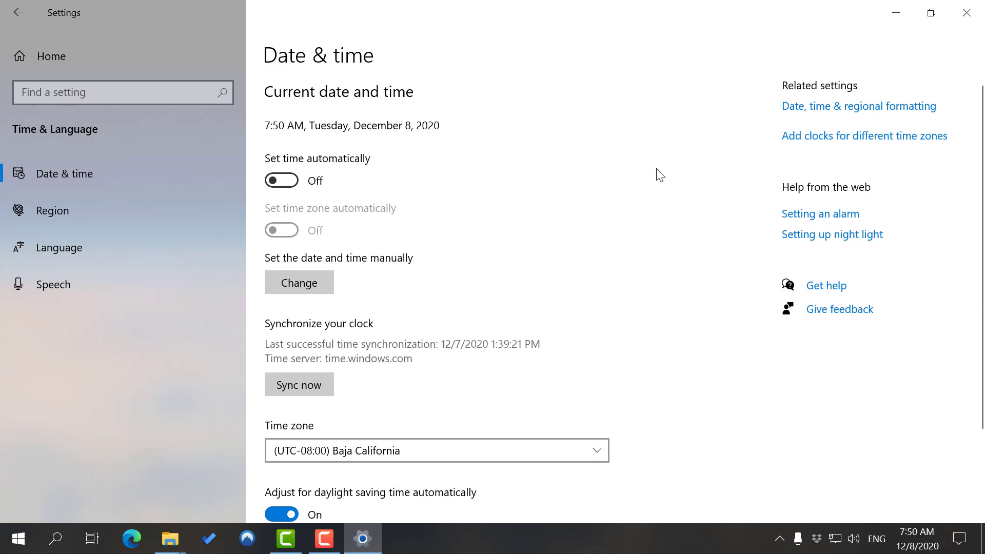
mouse_move(681, 219)
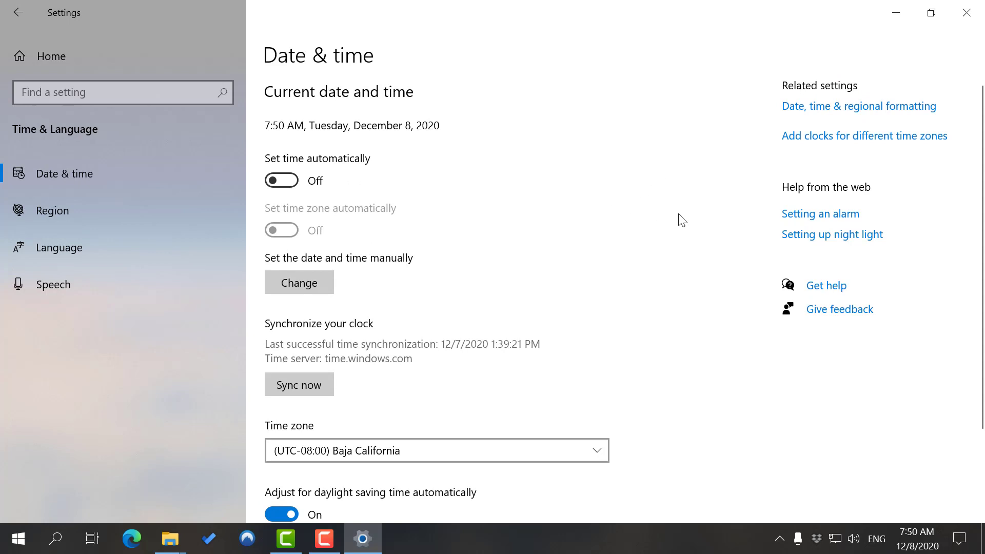
mouse_move(281, 180)
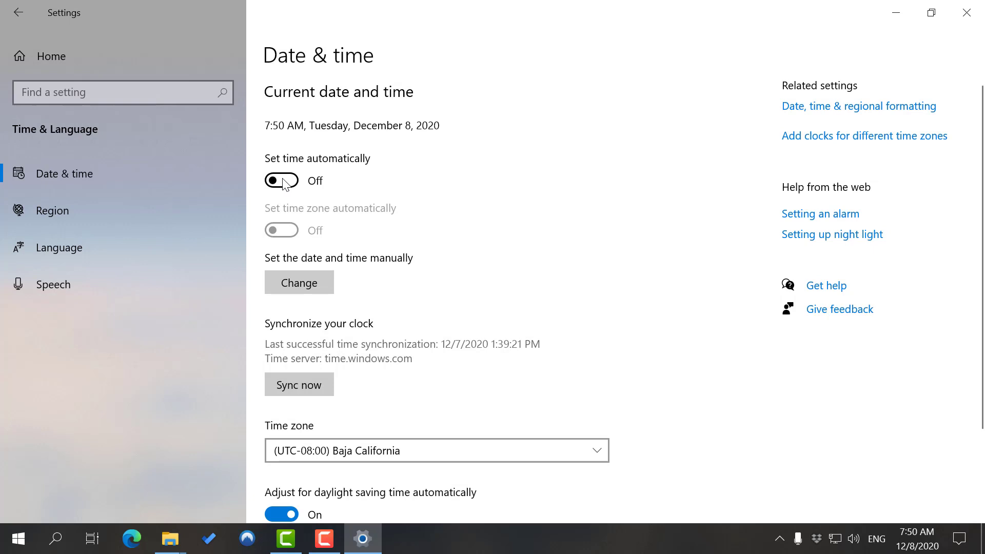
mouse_move(454, 247)
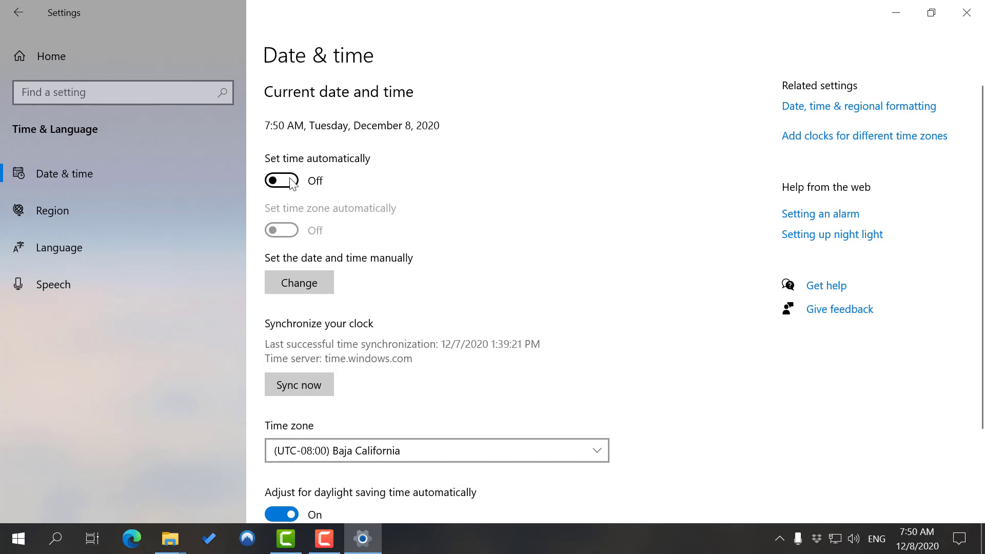
scroll("down", 3)
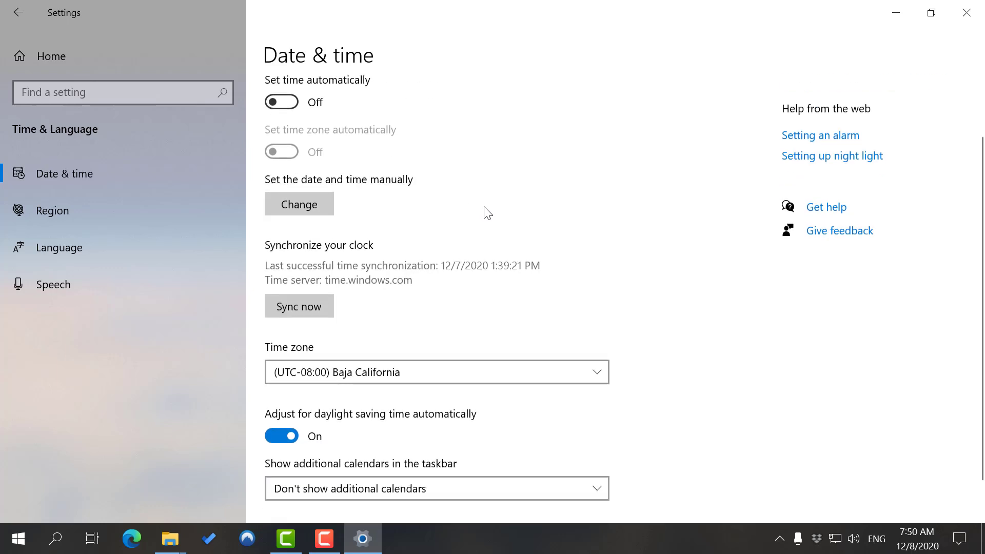
mouse_move(336, 279)
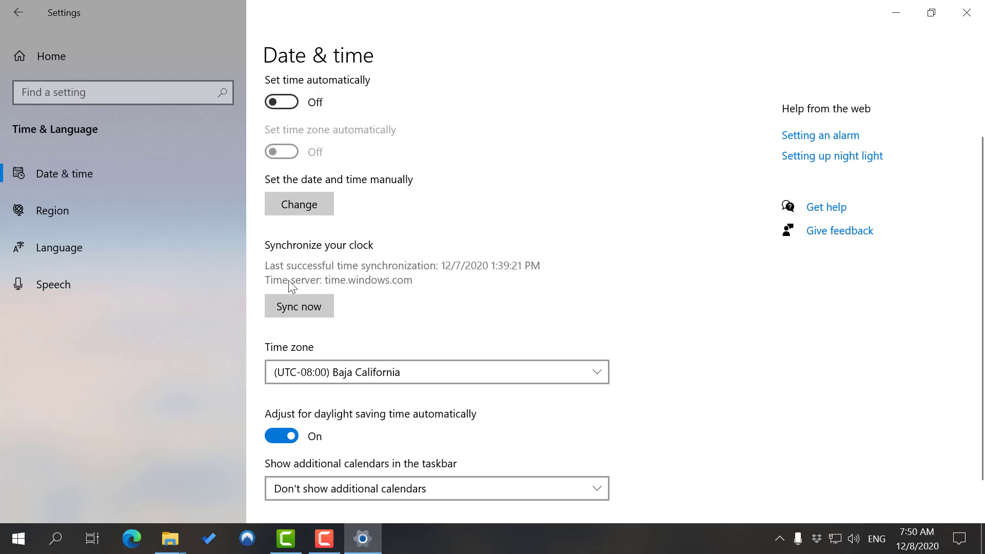
mouse_move(416, 296)
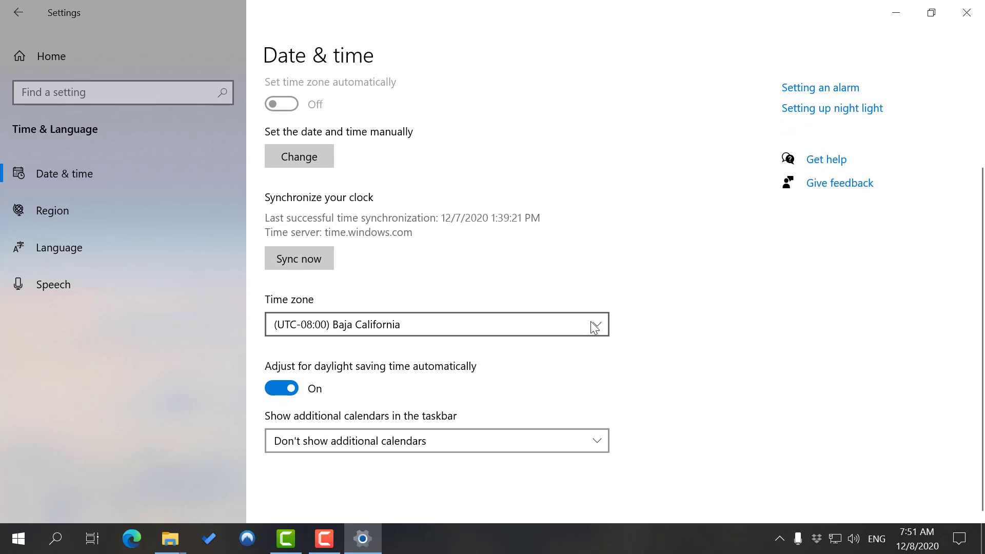
left_click(437, 324)
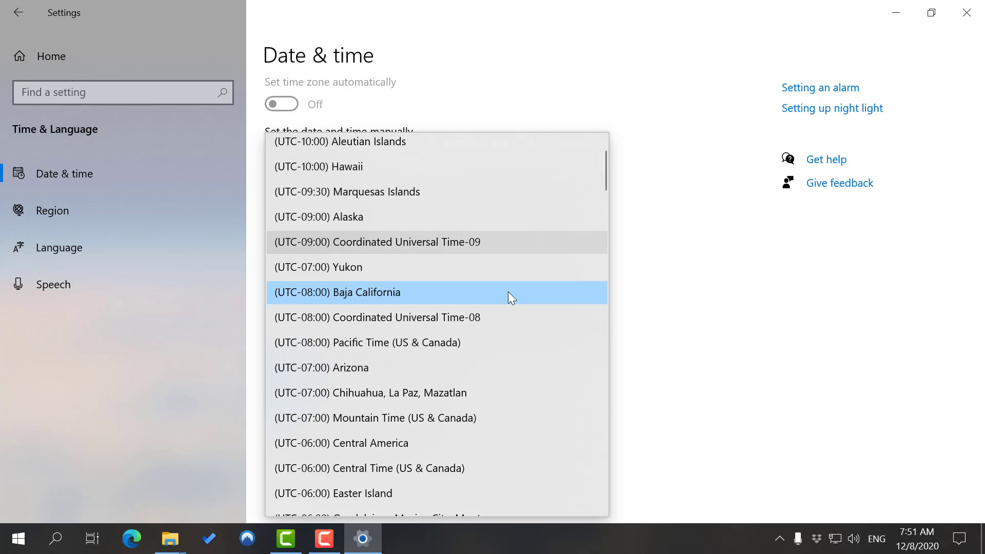
scroll("down", 3)
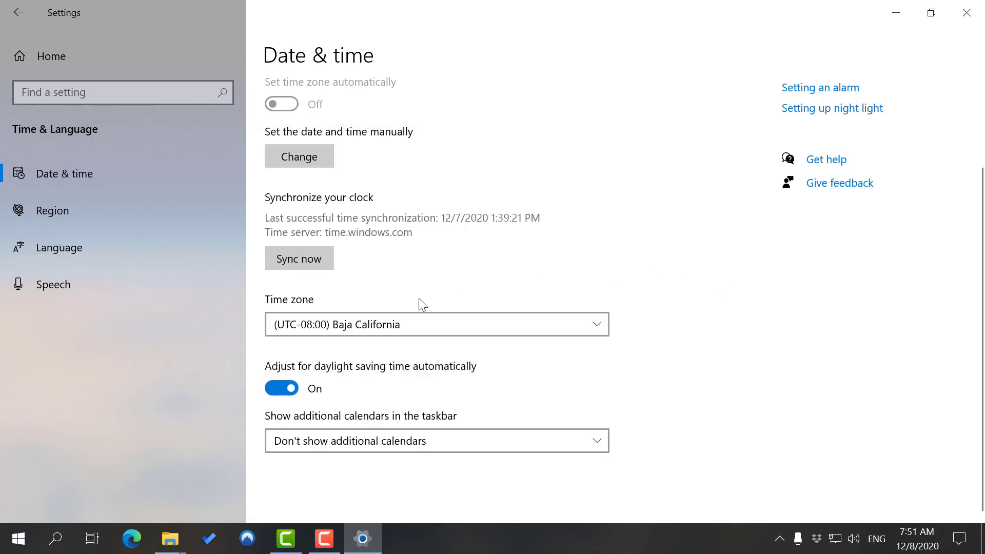
mouse_move(282, 388)
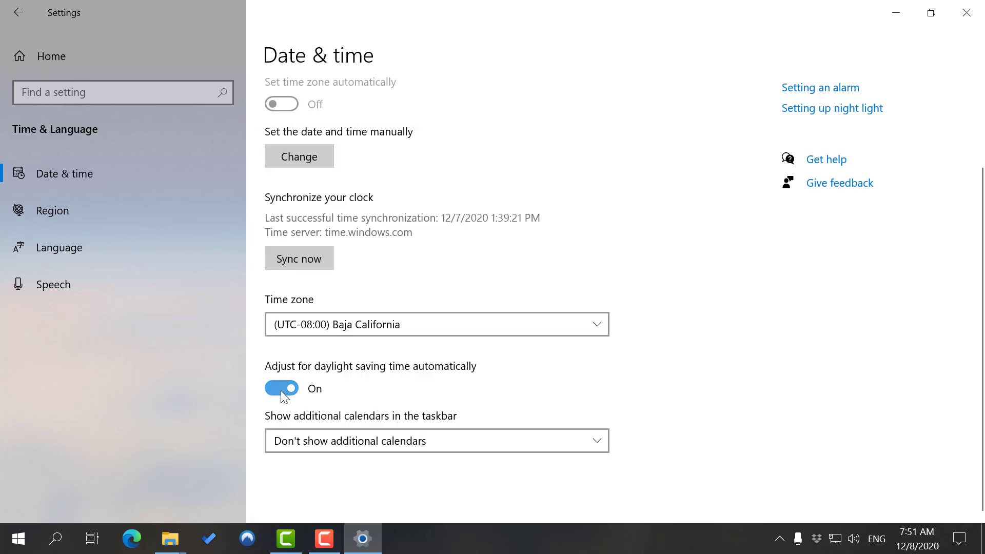
mouse_move(367, 373)
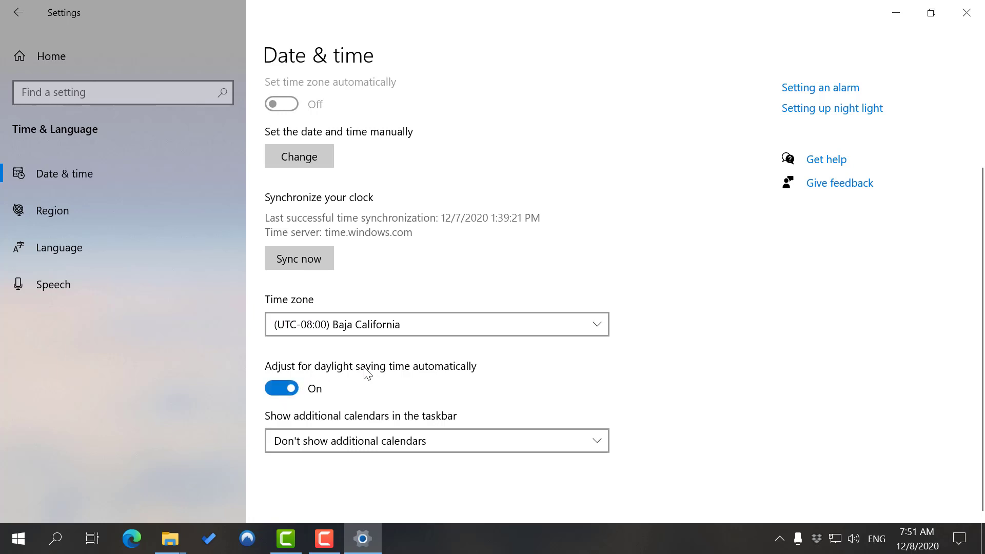
mouse_move(532, 345)
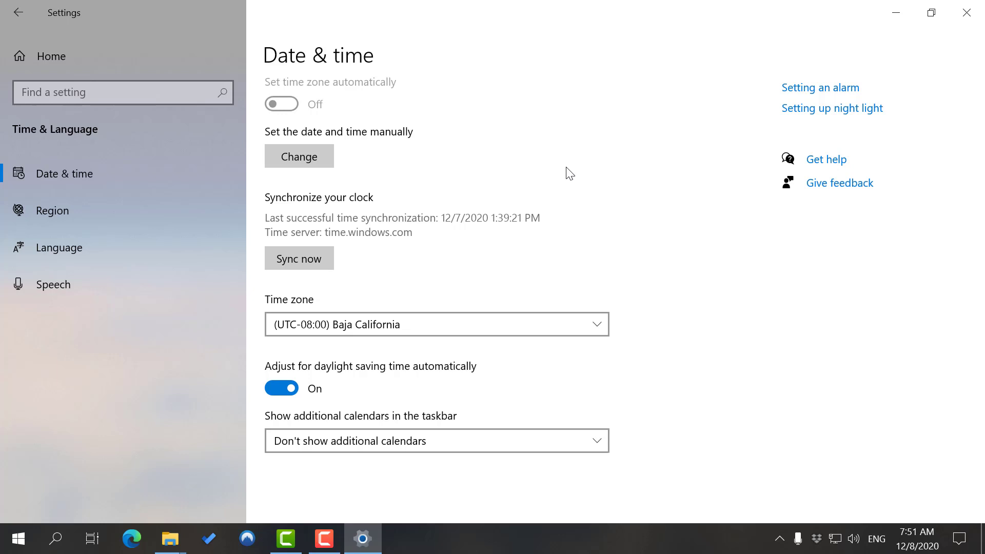
mouse_move(559, 440)
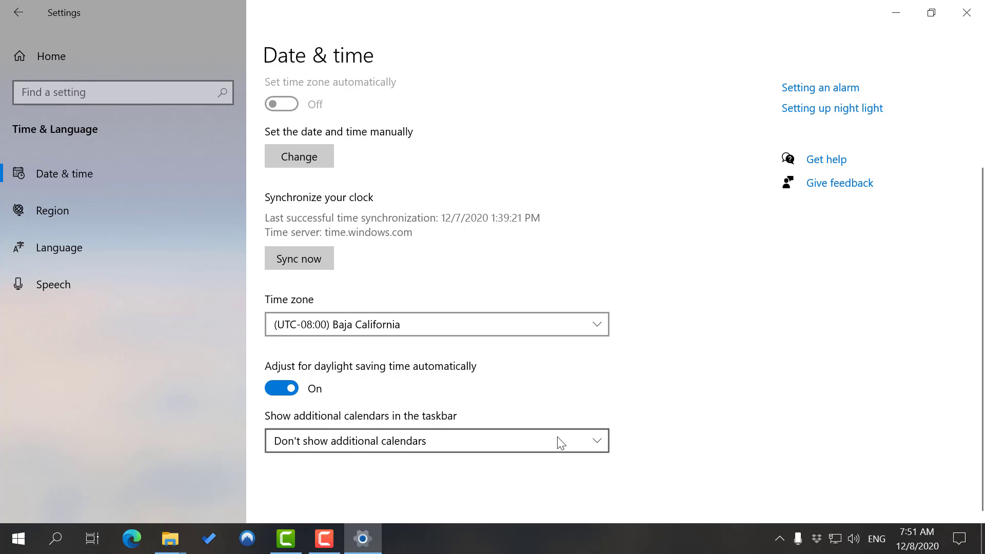
left_click(436, 440)
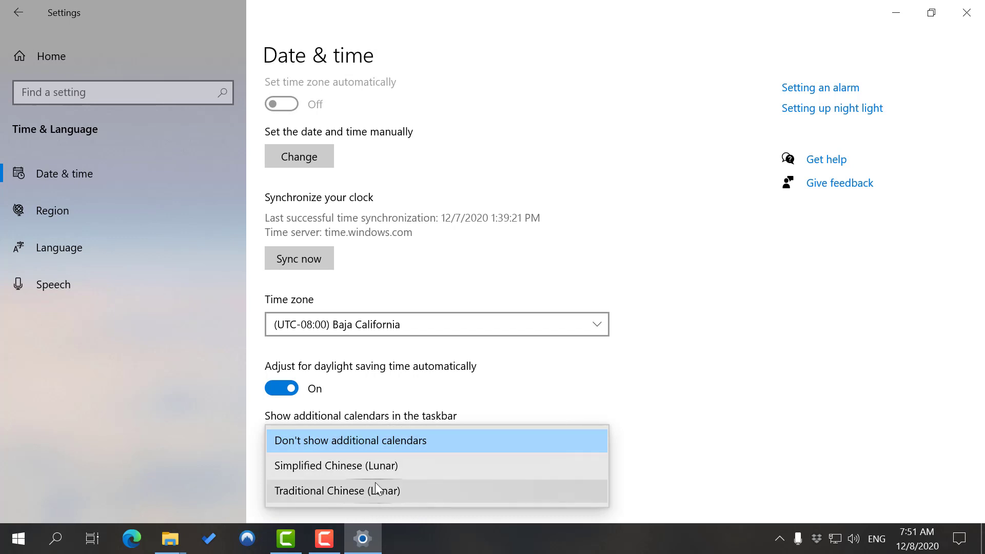
mouse_move(416, 513)
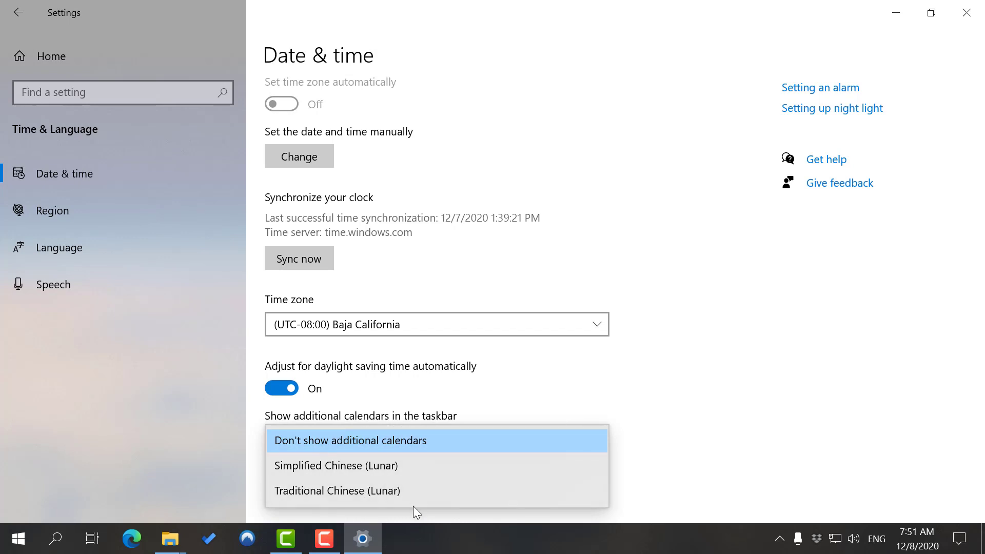
mouse_move(449, 438)
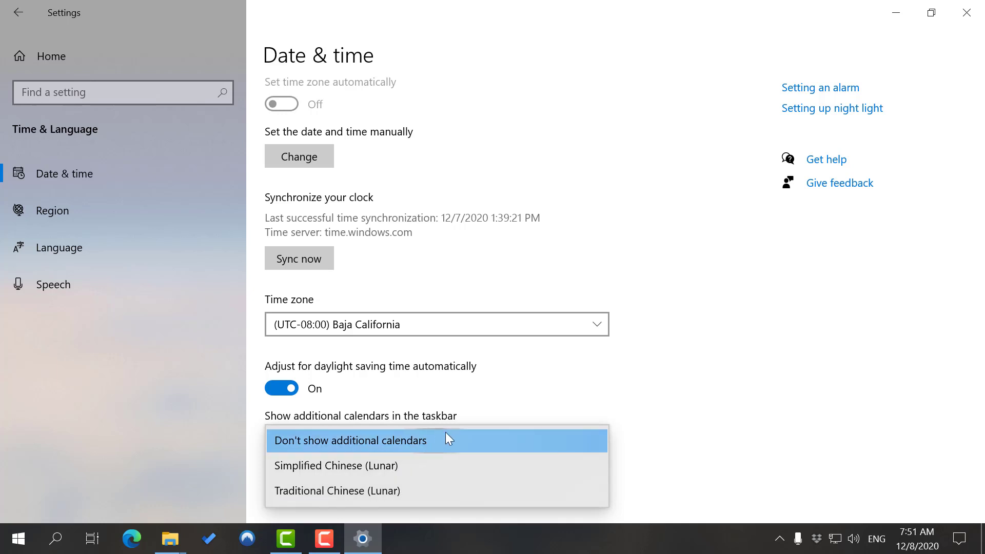
mouse_move(489, 475)
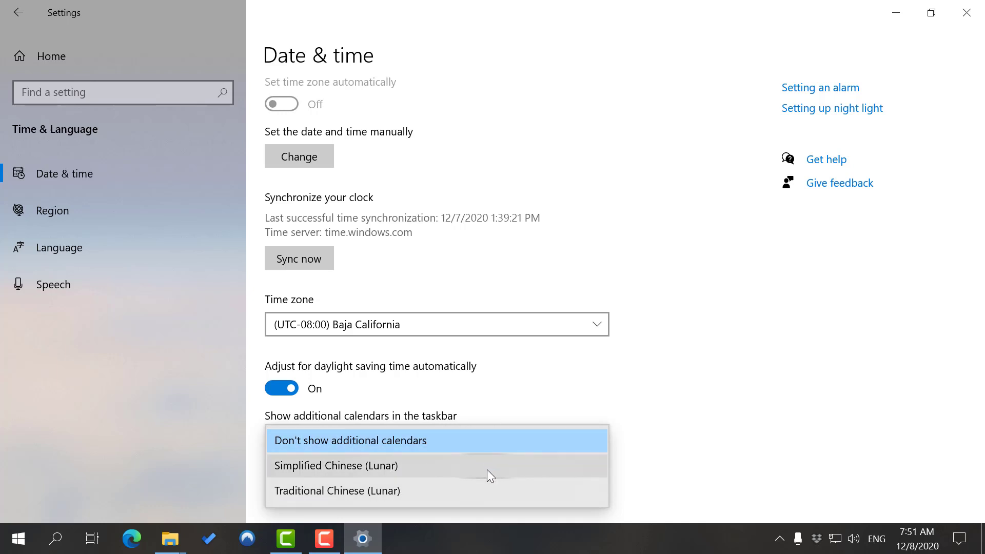
left_click(336, 465)
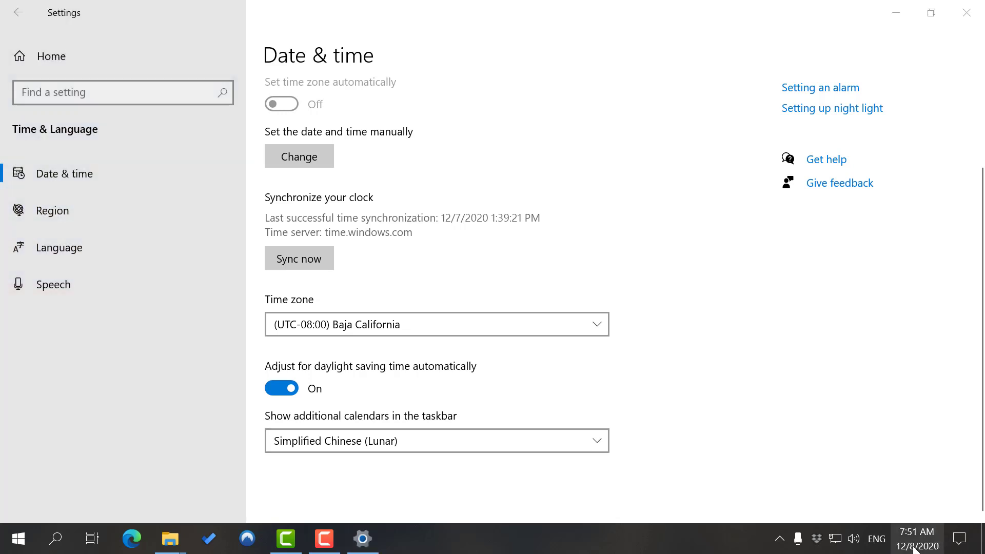
left_click(916, 538)
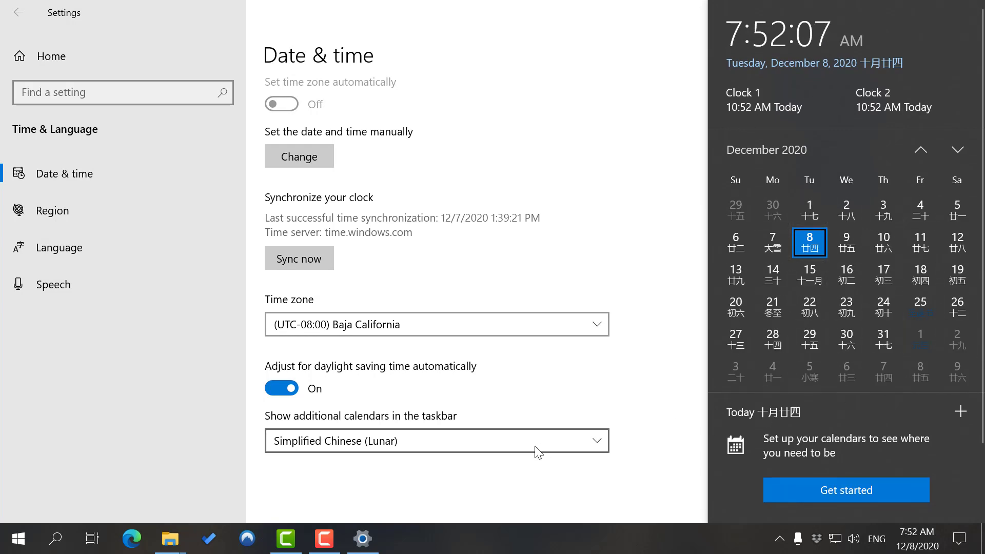
left_click(436, 440)
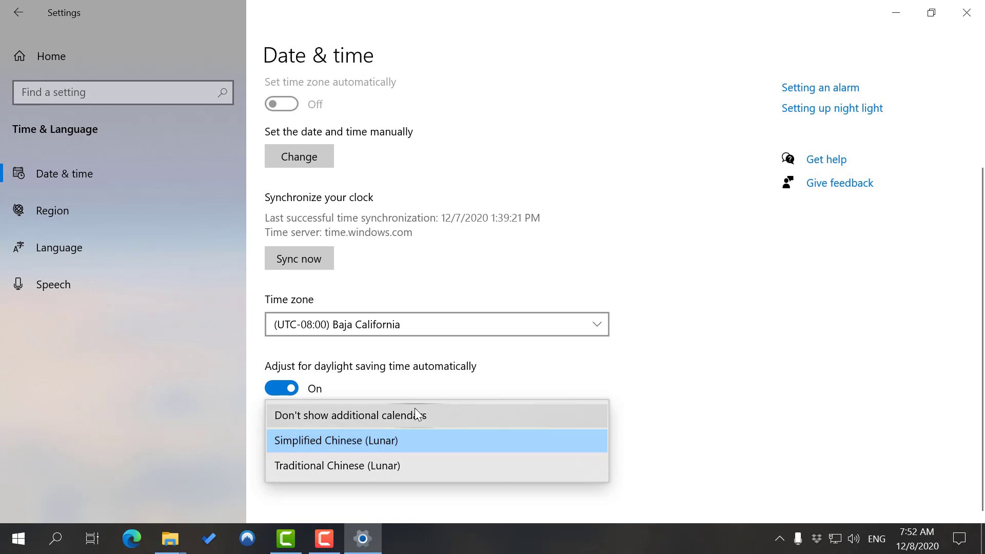
left_click(348, 415)
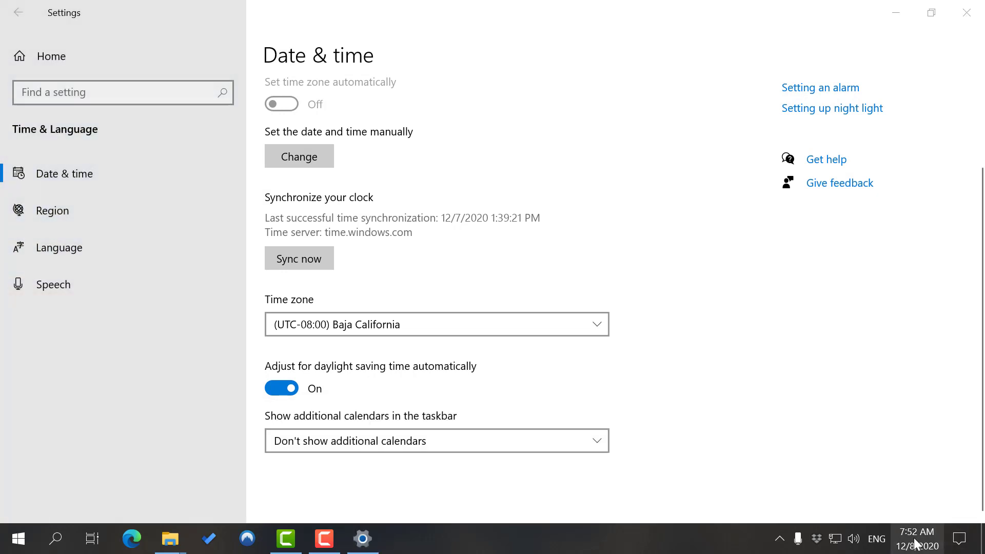
left_click(918, 539)
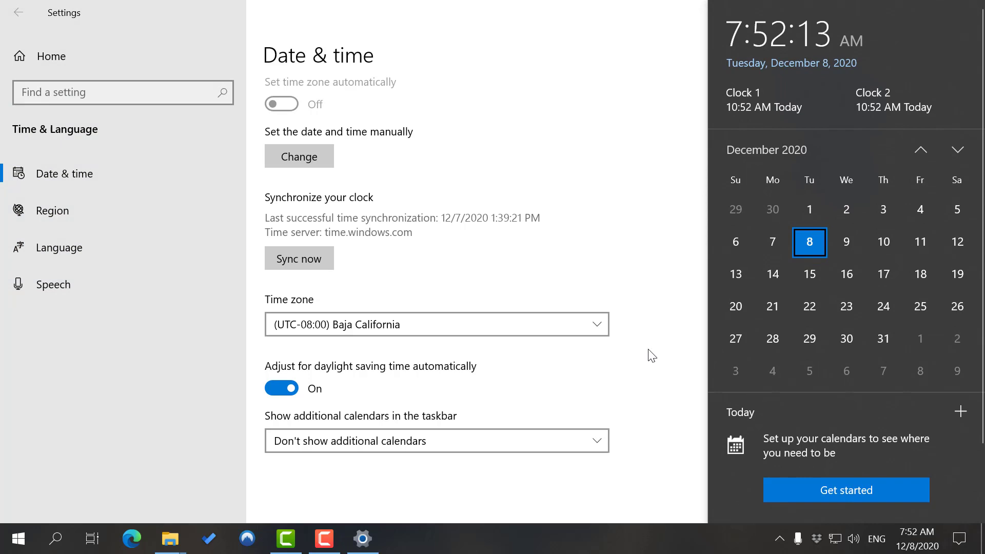
left_click(650, 355)
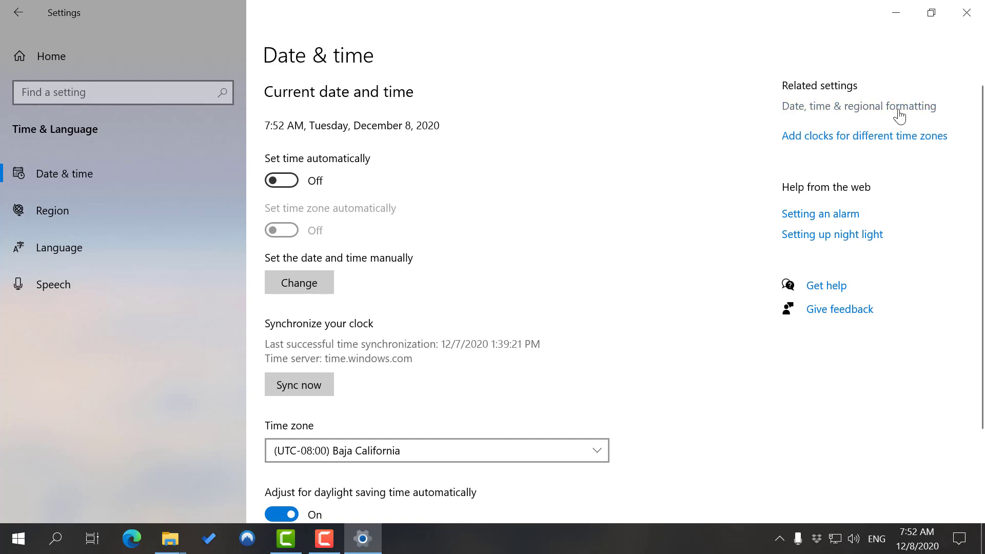
mouse_move(875, 108)
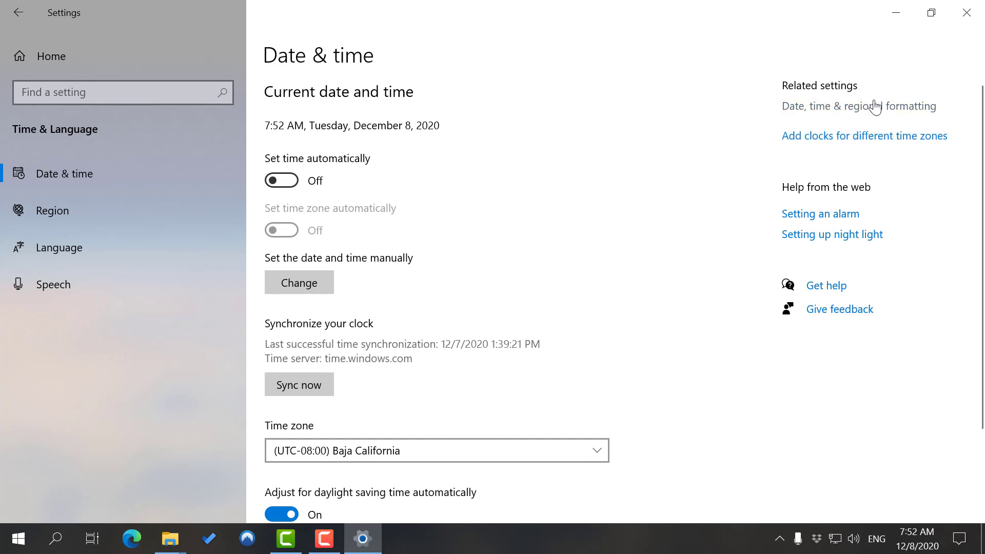
left_click(52, 209)
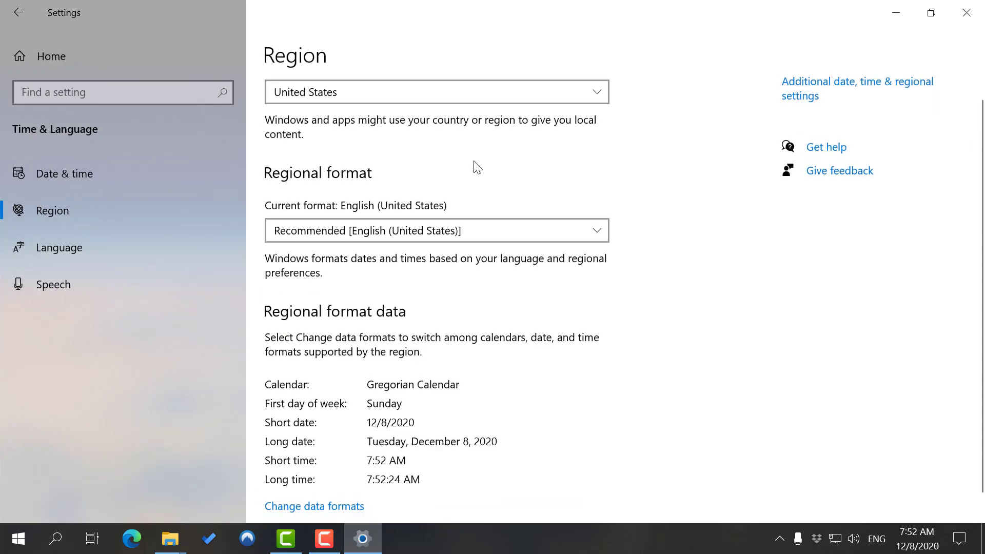
scroll("down", 3)
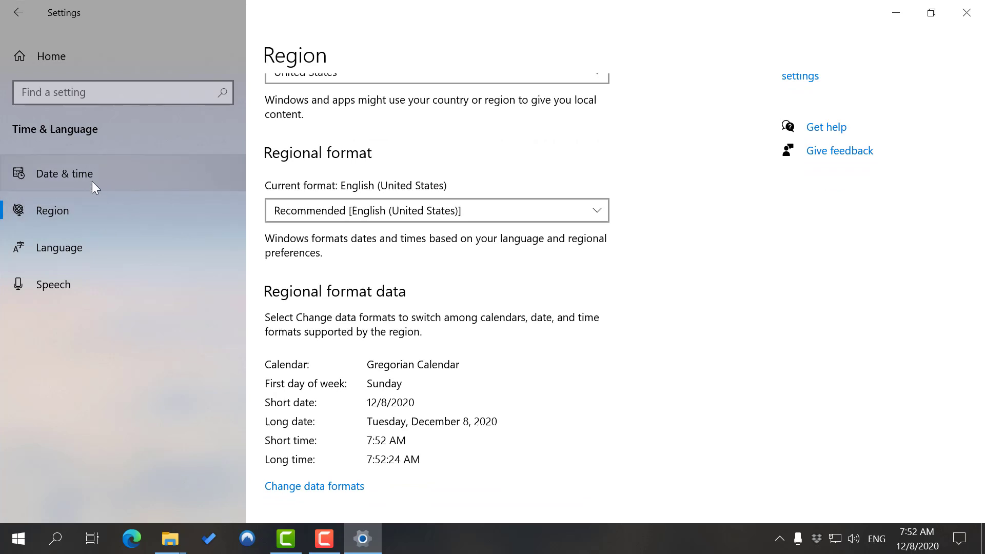
left_click(63, 174)
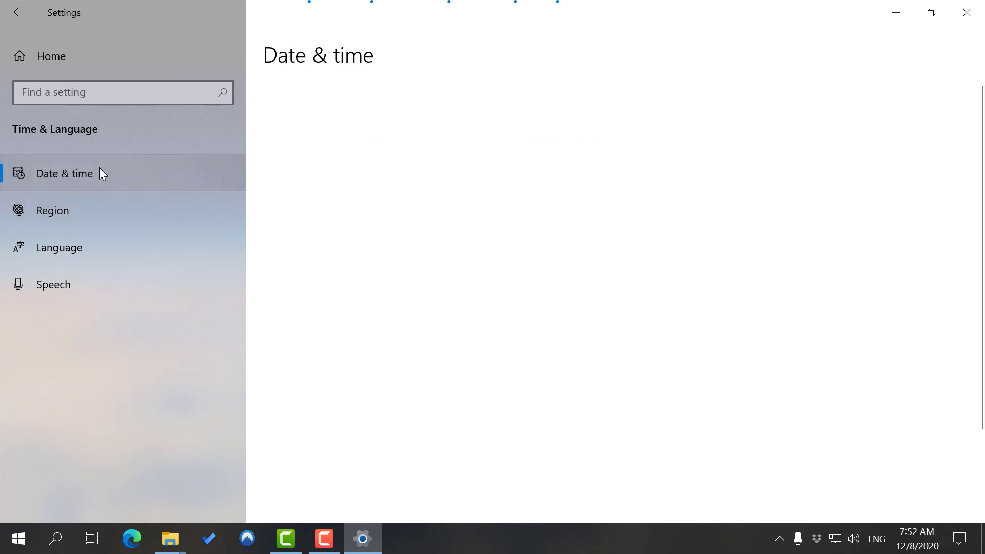
left_click(64, 173)
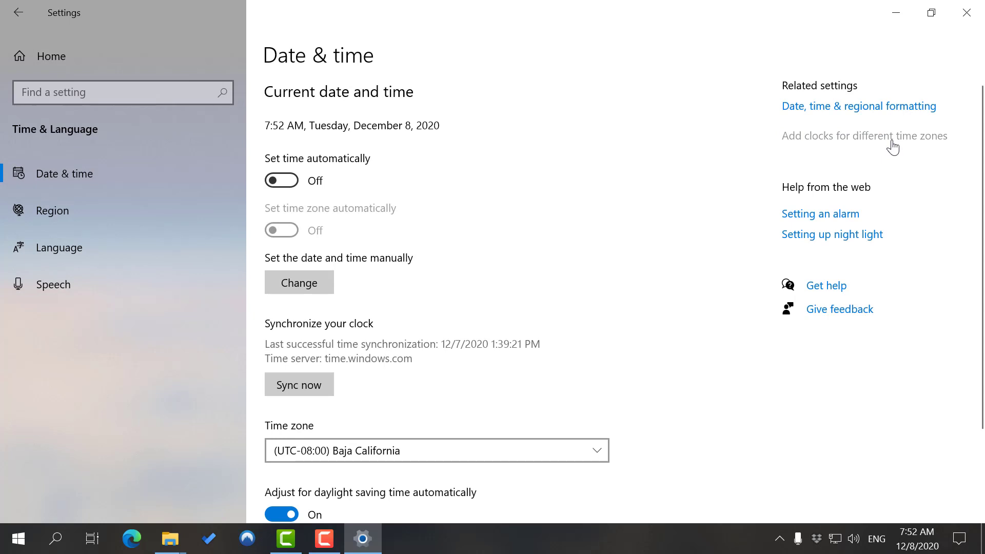
In Additional clocks, name the first clock India and the second clock Havana.
left_click(864, 136)
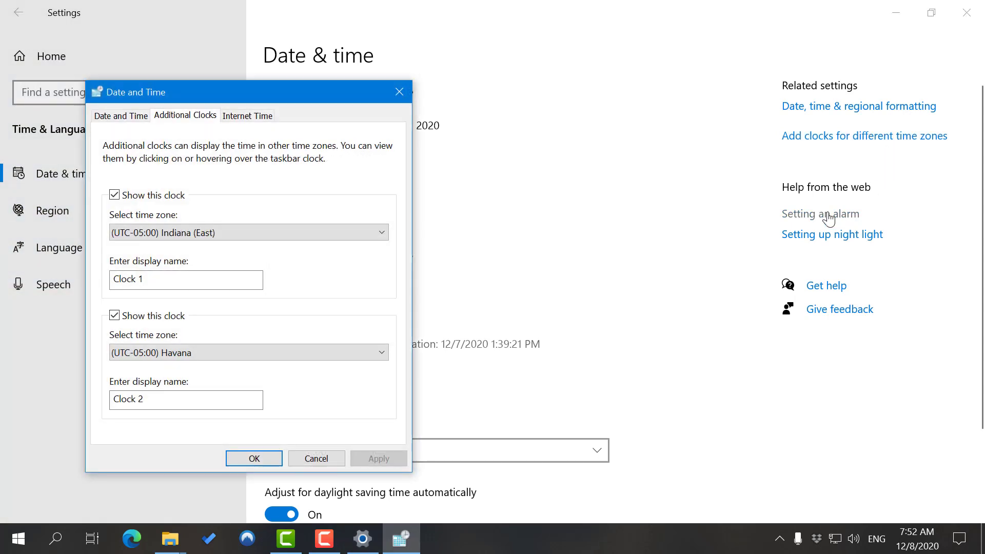
mouse_move(121, 189)
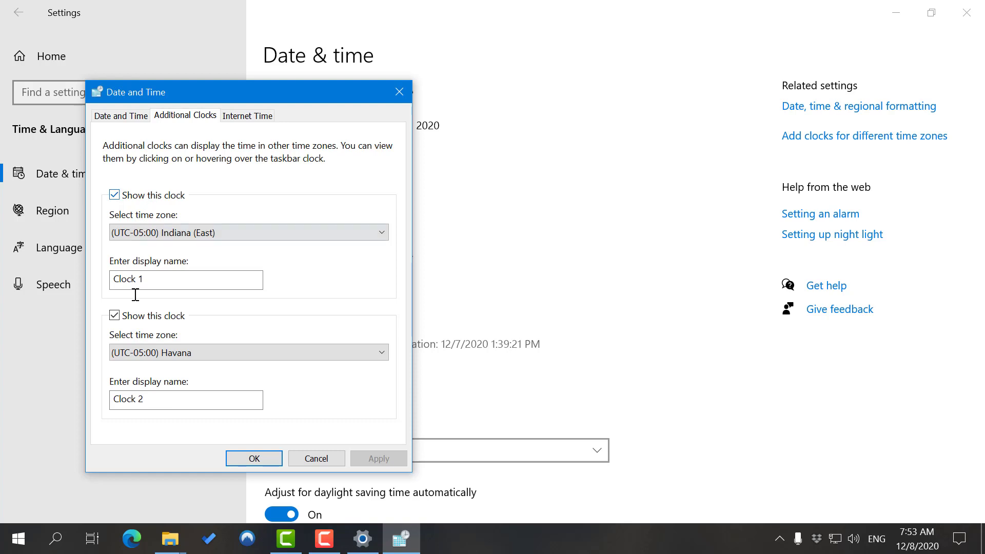
left_click(249, 231)
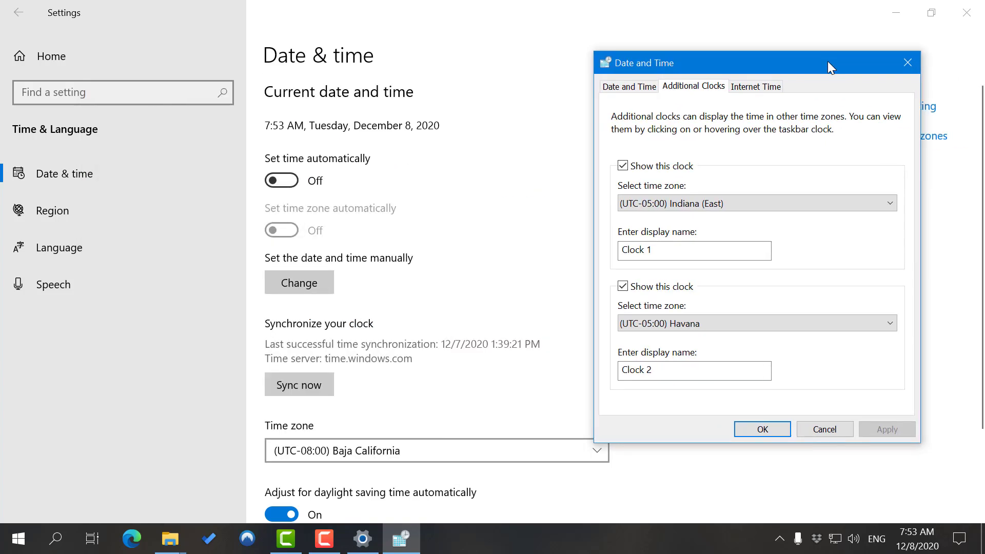
mouse_move(550, 437)
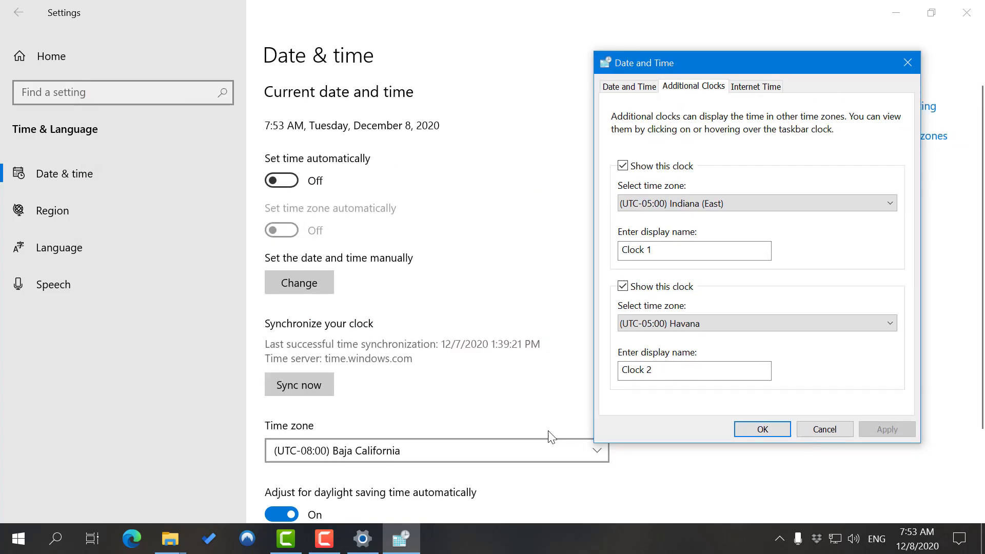
left_click(694, 250)
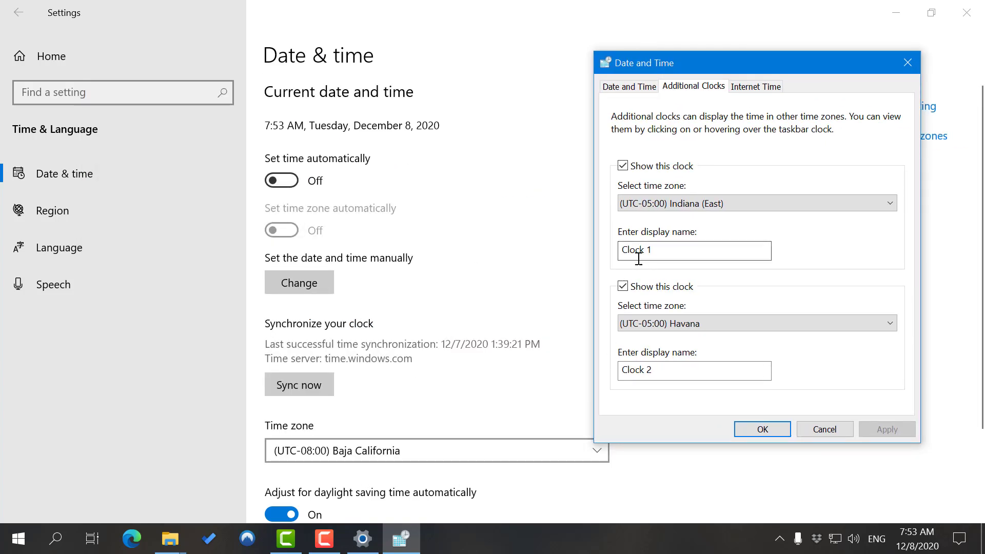
left_click(754, 203)
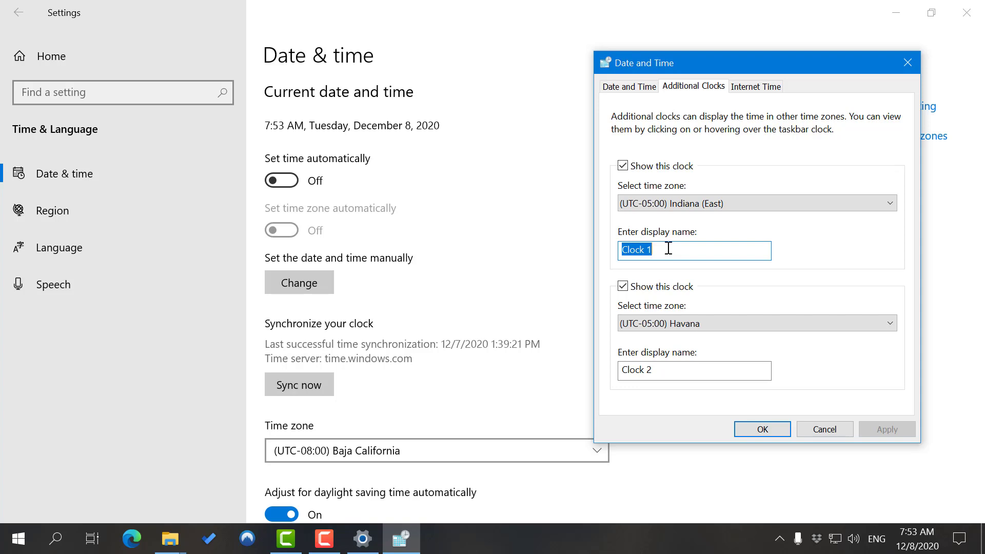
type("India")
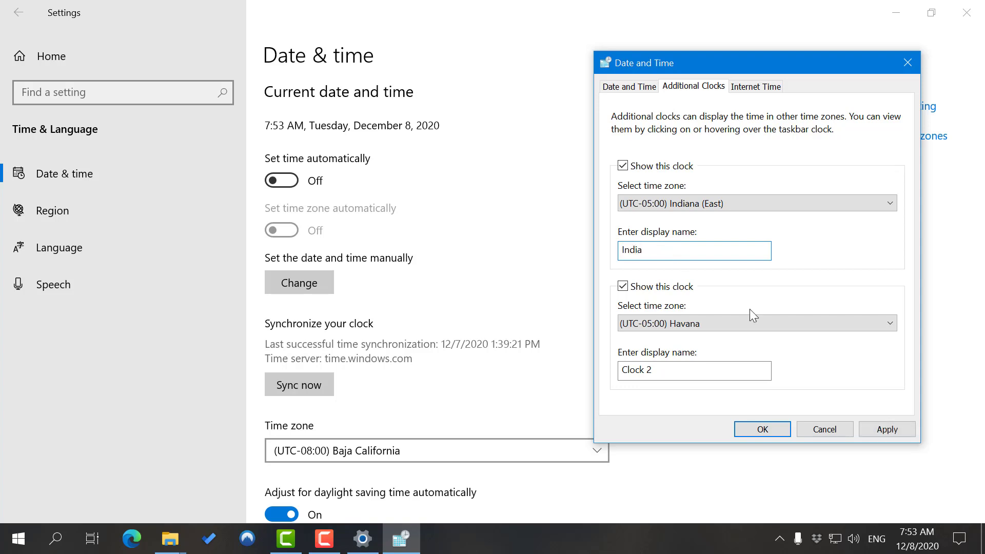
left_click(694, 370)
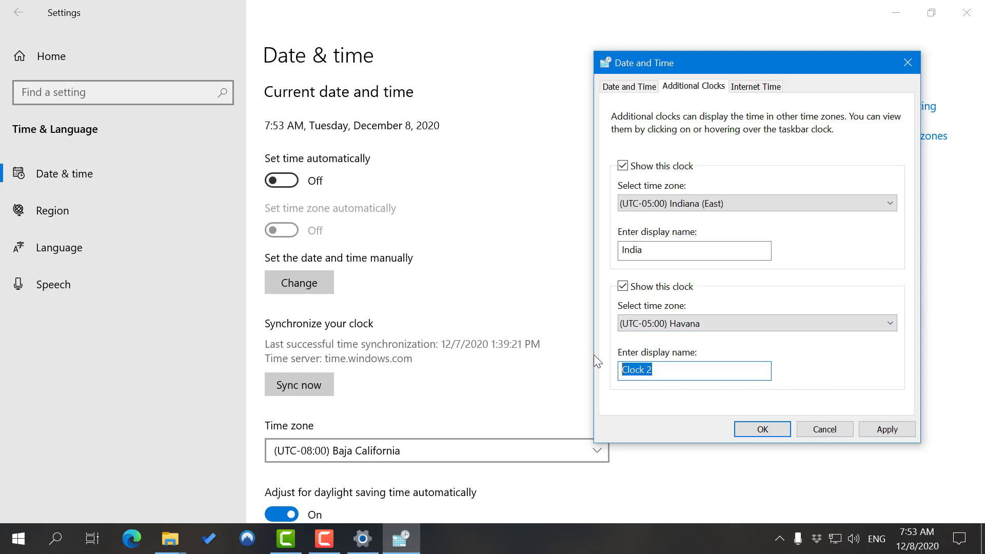
type("Havana")
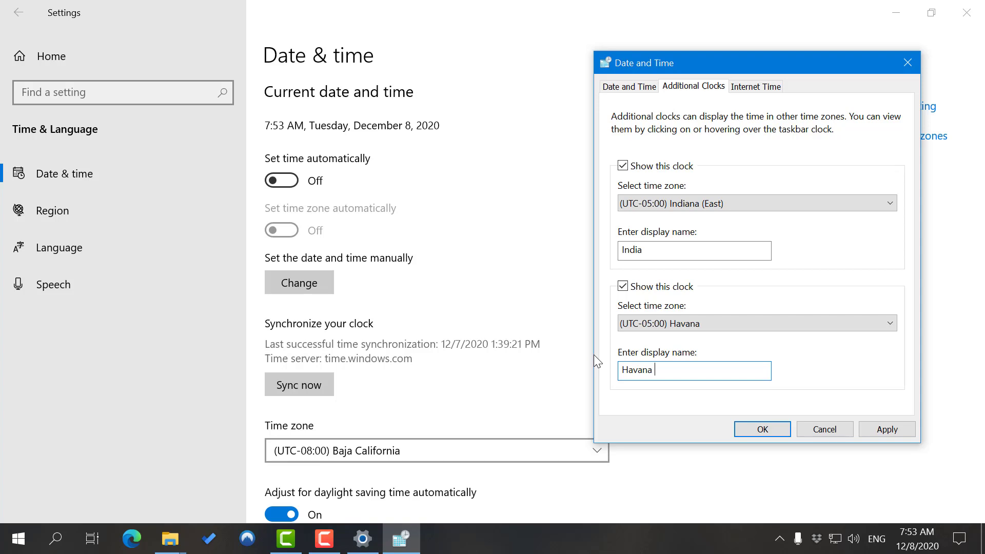
Rename the first clock to John, then apply and confirm both additional clocks.
left_click(693, 250)
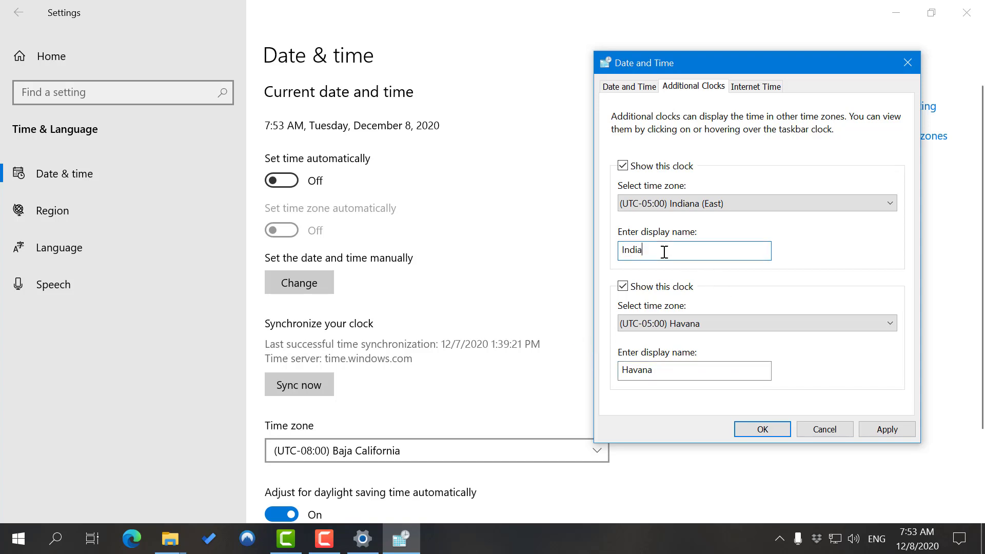
type("John")
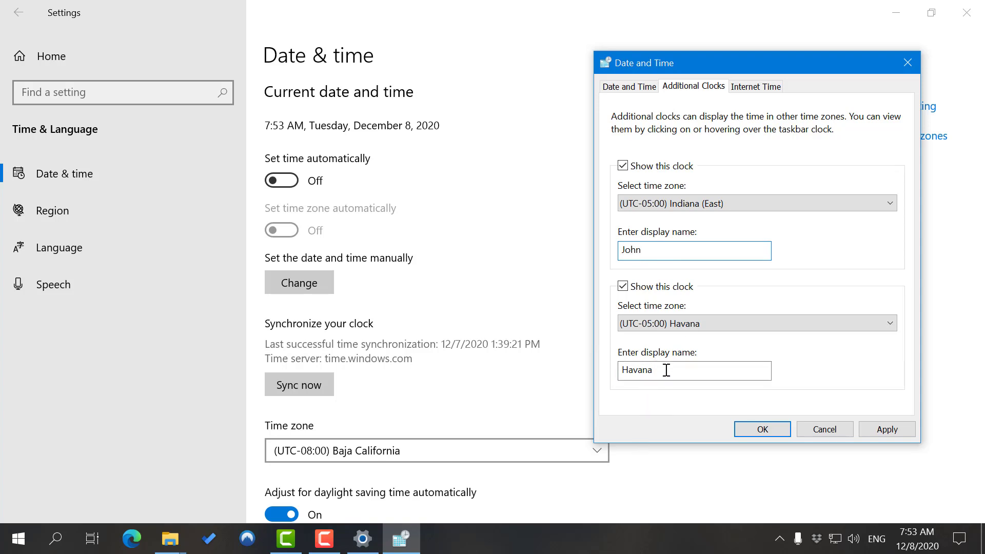
left_click(886, 429)
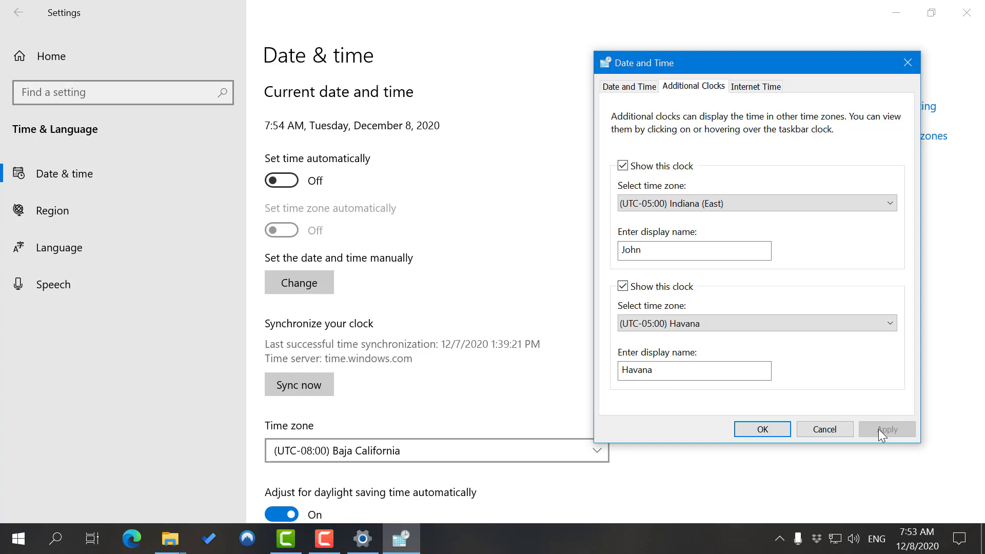
left_click(761, 429)
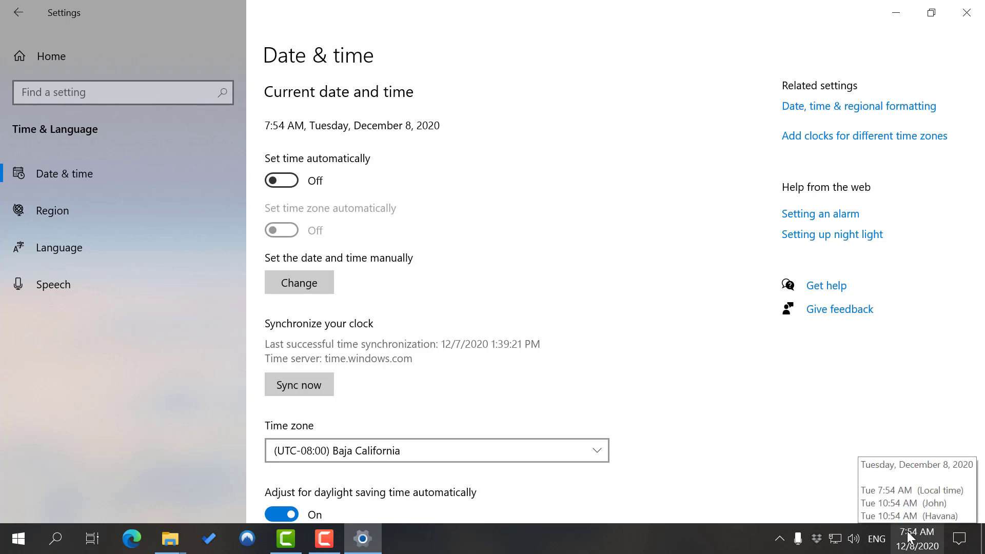
left_click(916, 539)
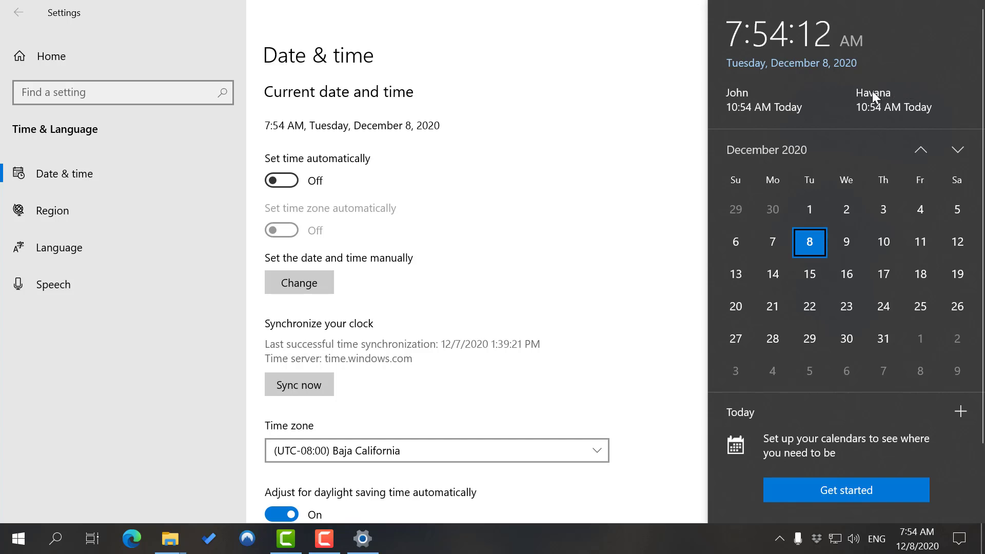
mouse_move(741, 14)
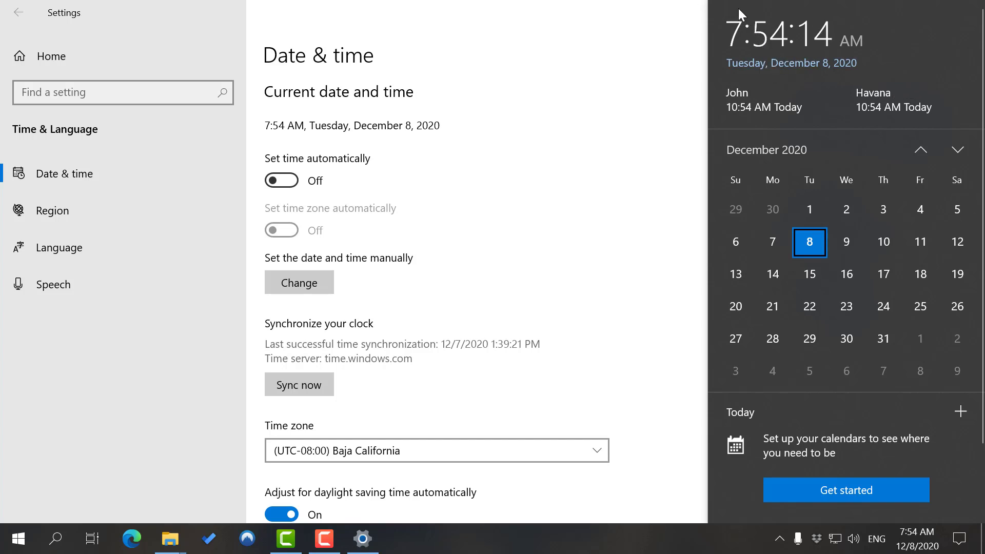
mouse_move(918, 4)
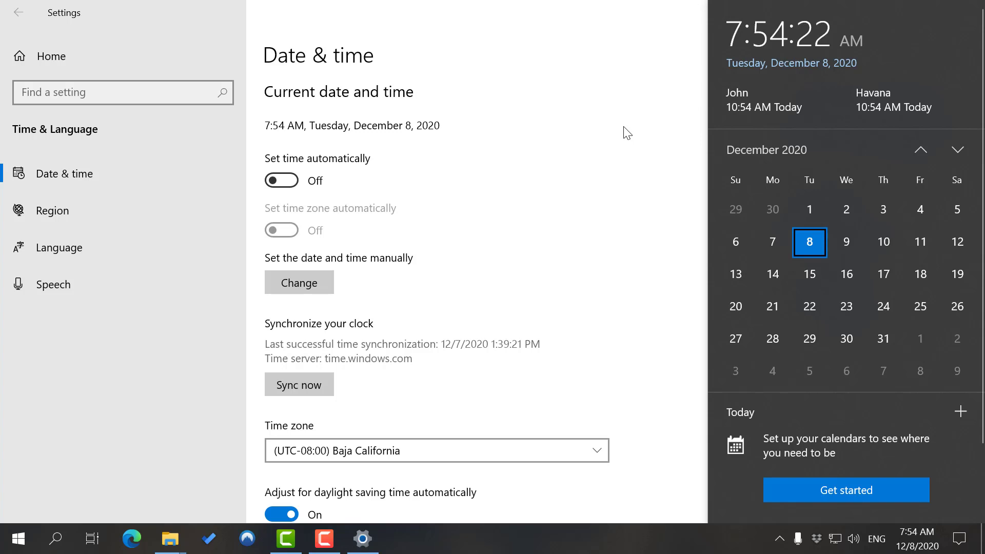
mouse_move(622, 157)
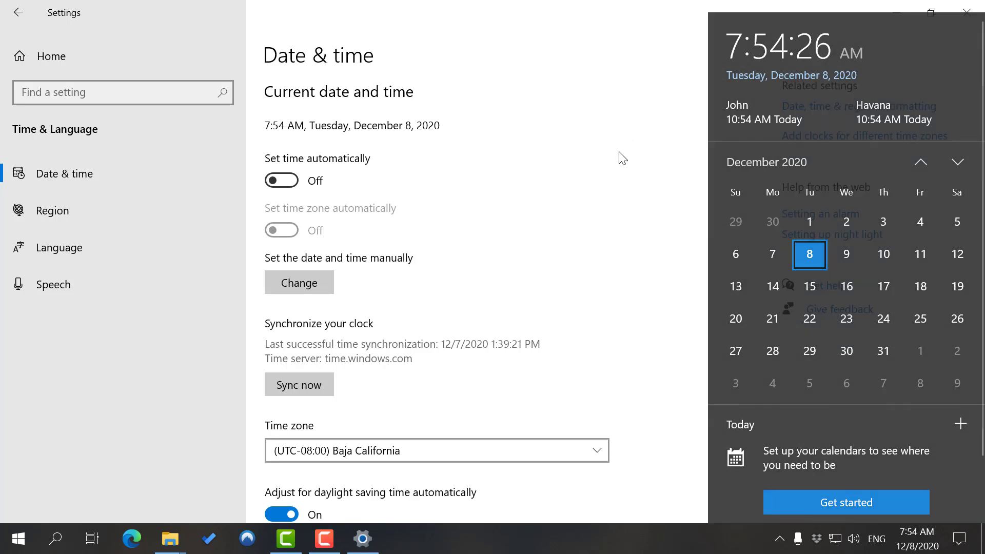
left_click(553, 172)
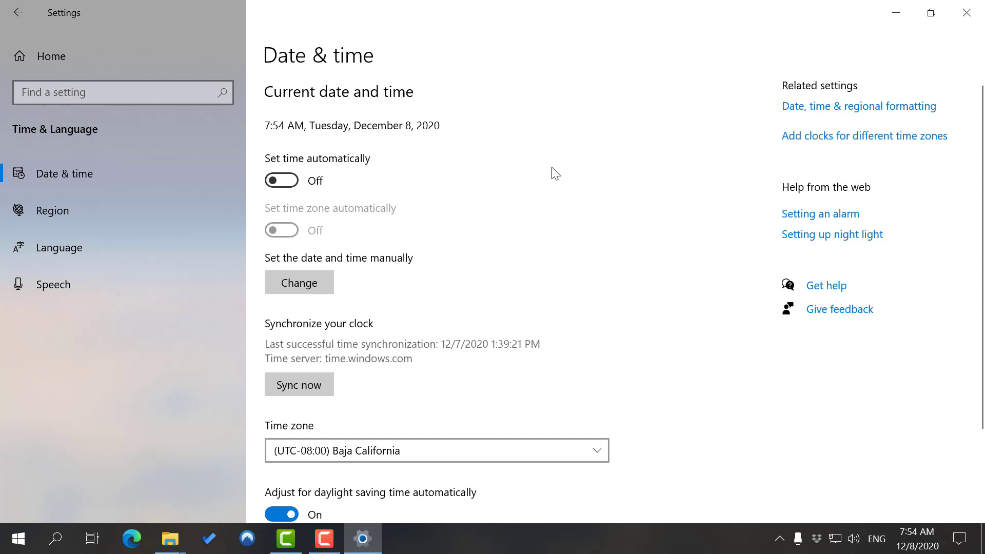